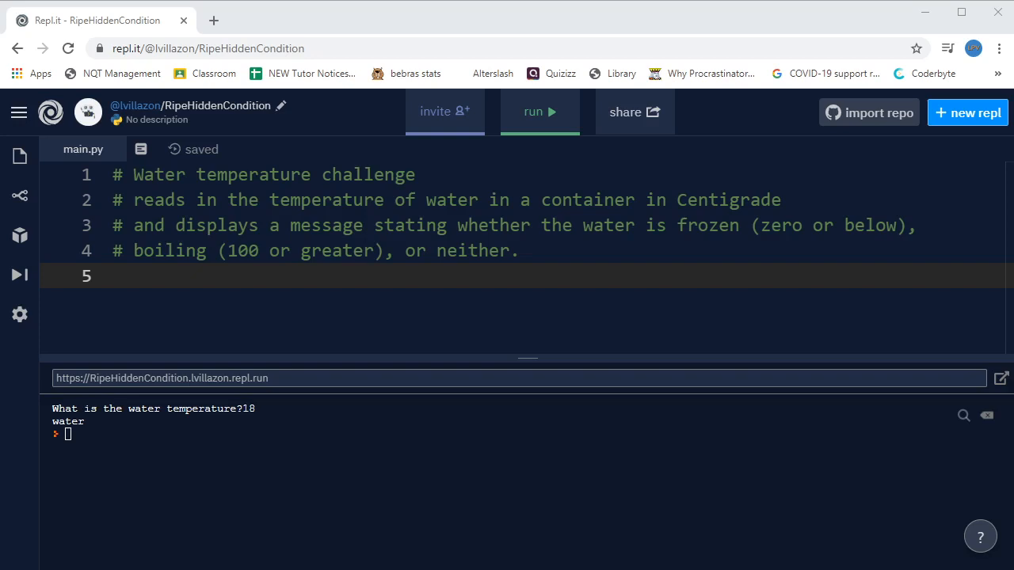
mouse_move(531, 276)
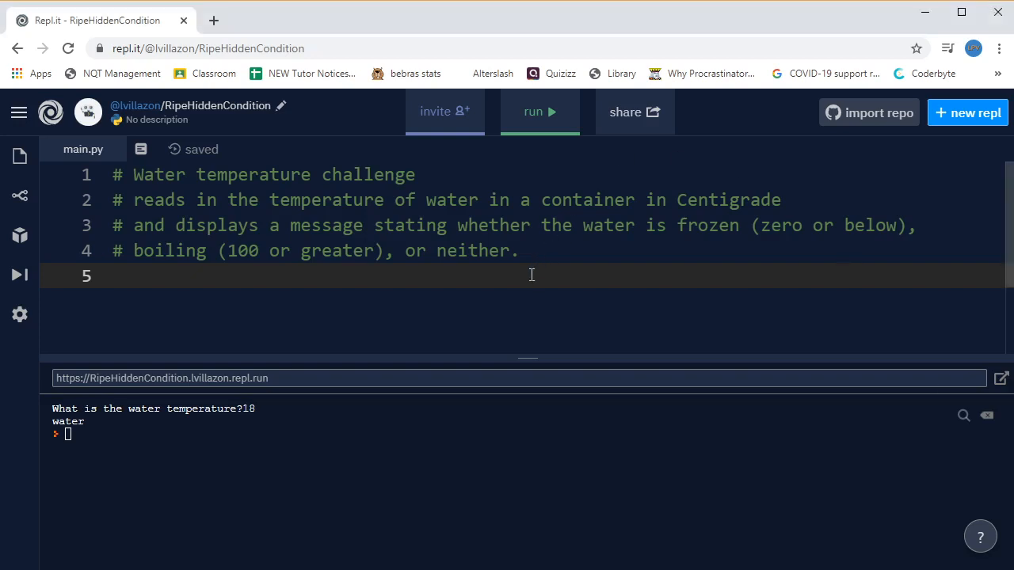
Add a blank line beneath the four challenge-description comments in main.py
key("enter")
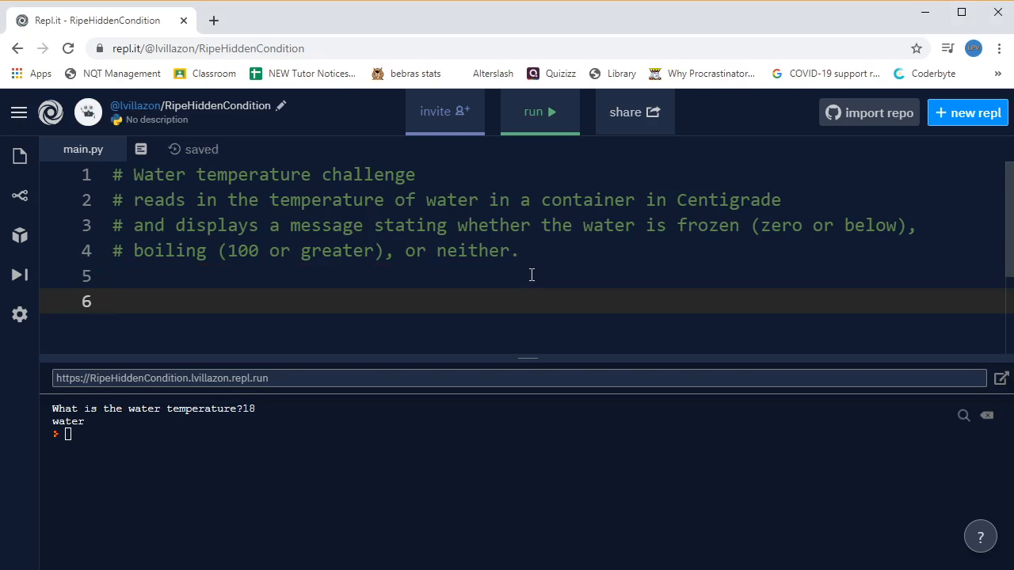
Write '# get user input' and water_temp = input("What is the temperature?")
type("#")
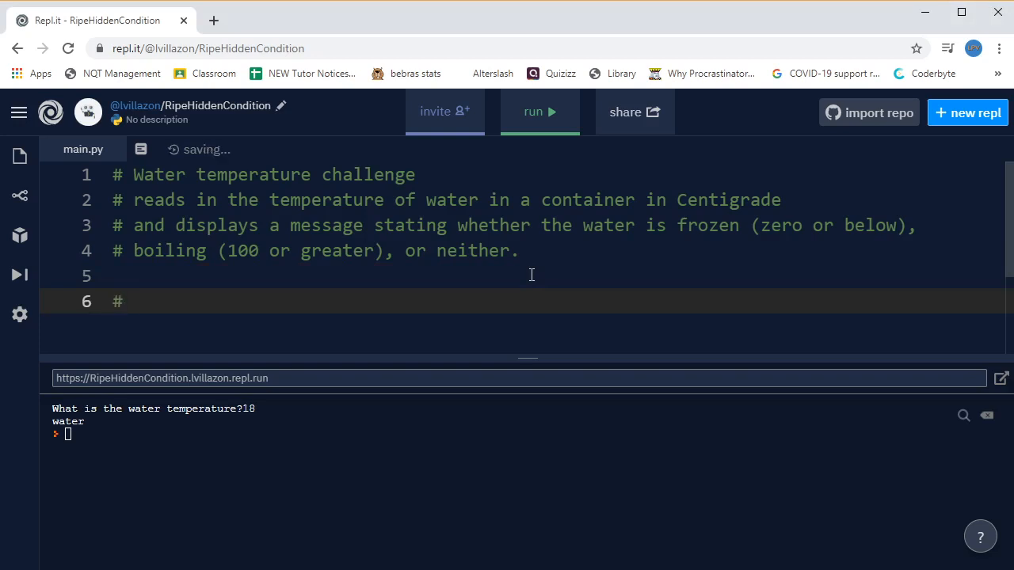
type("get user input")
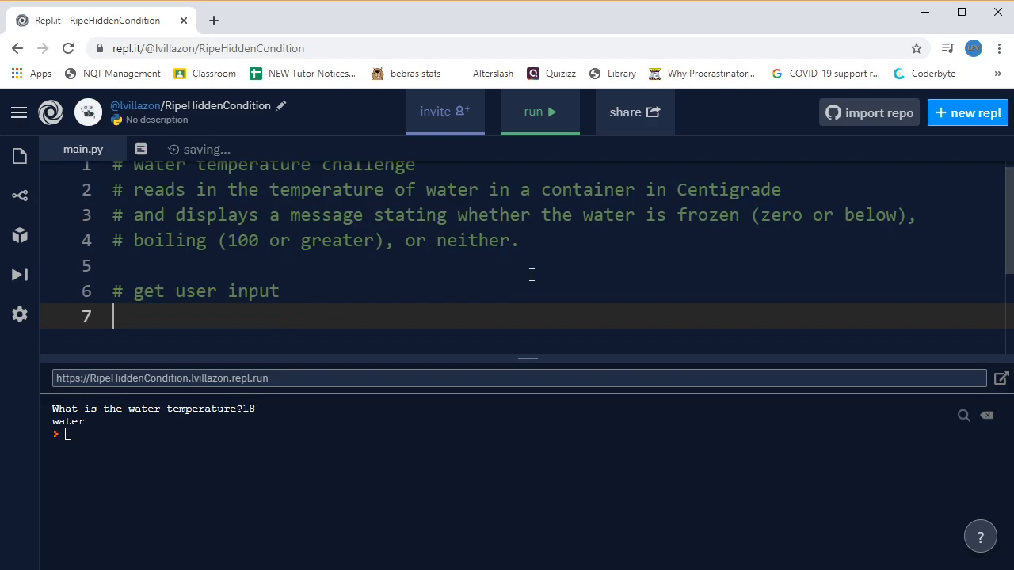
type("water_tem")
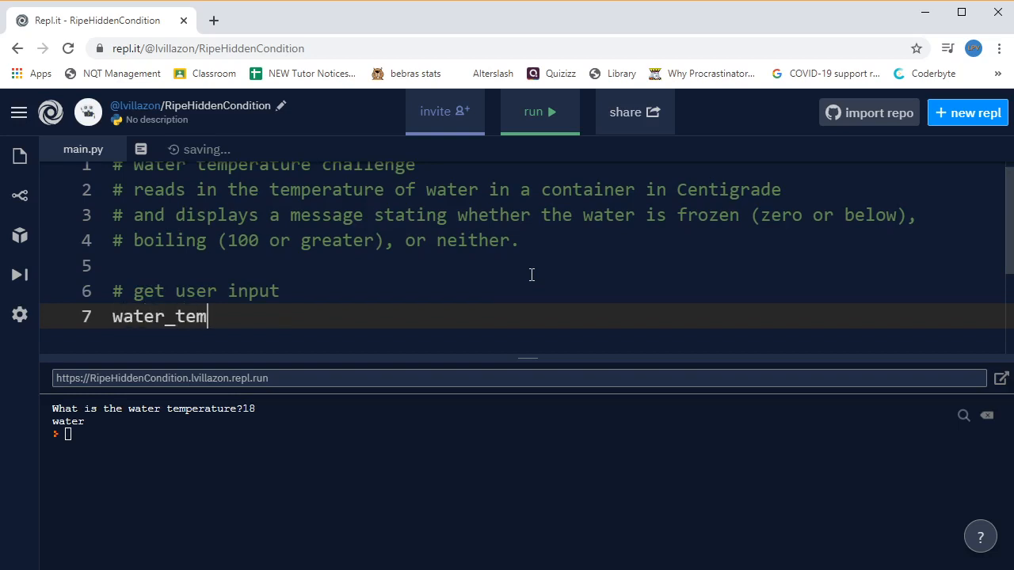
type("p")
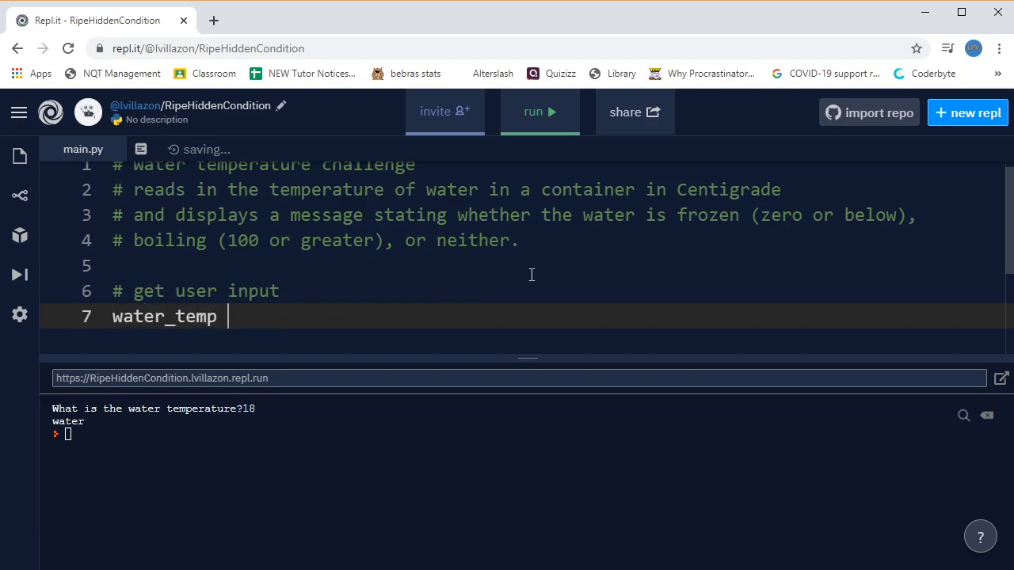
type("=")
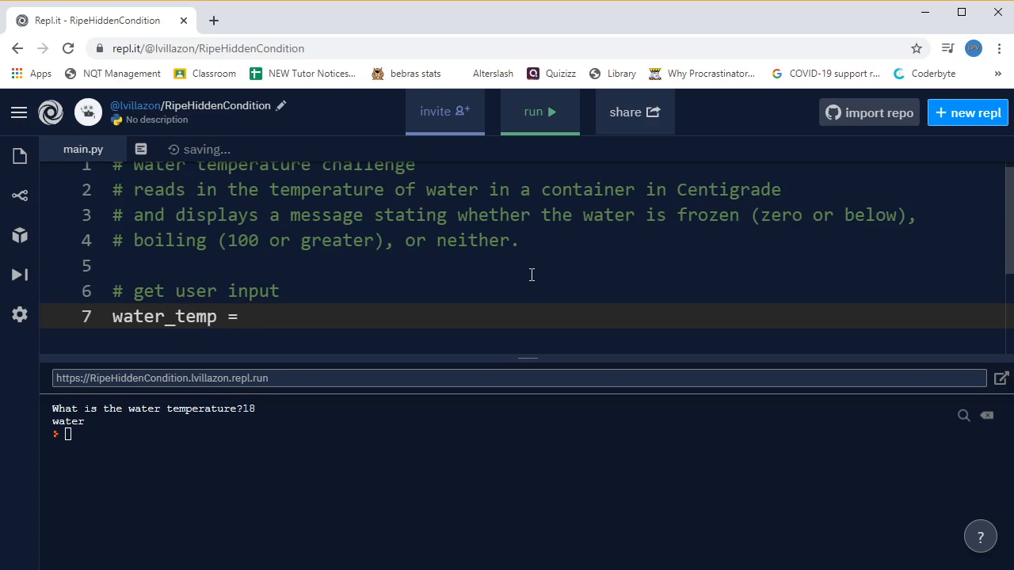
type("input()")
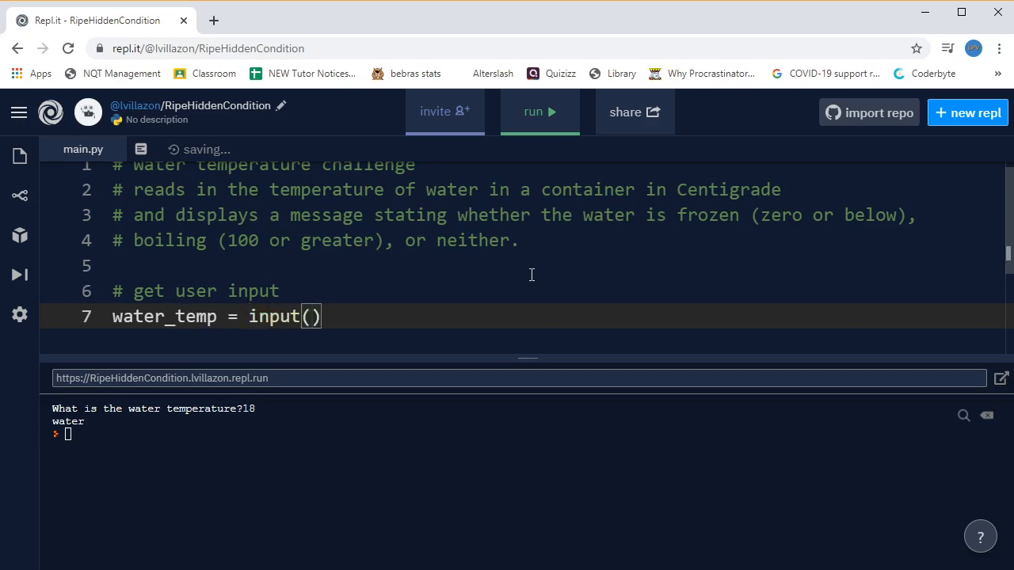
type("\"W")
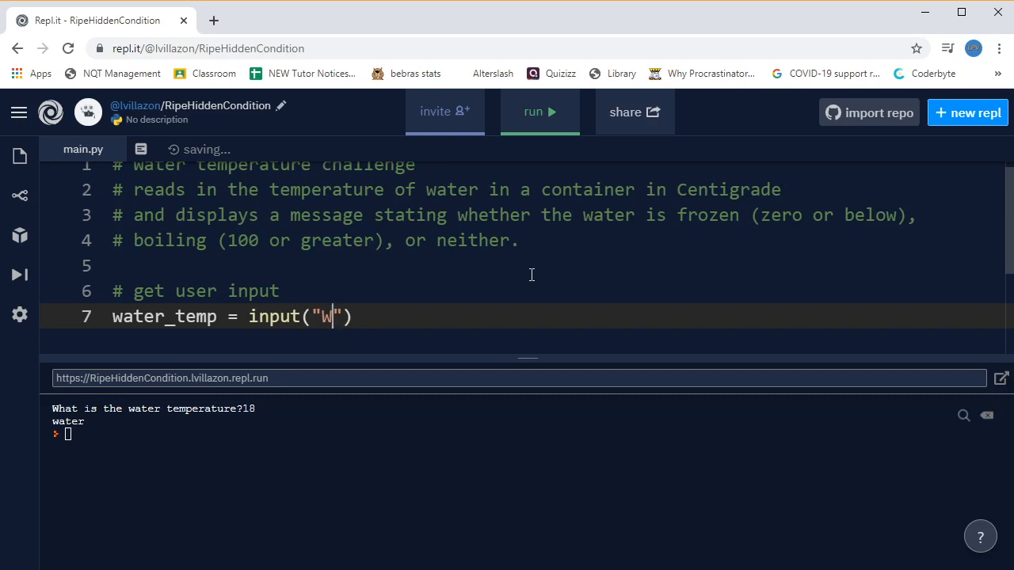
type("hat is the te")
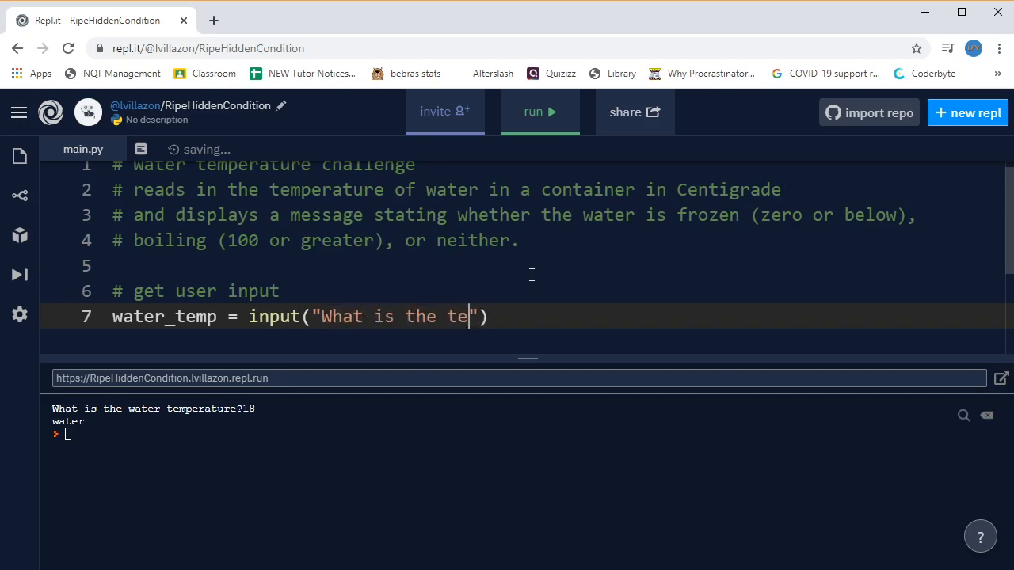
type("mperature")
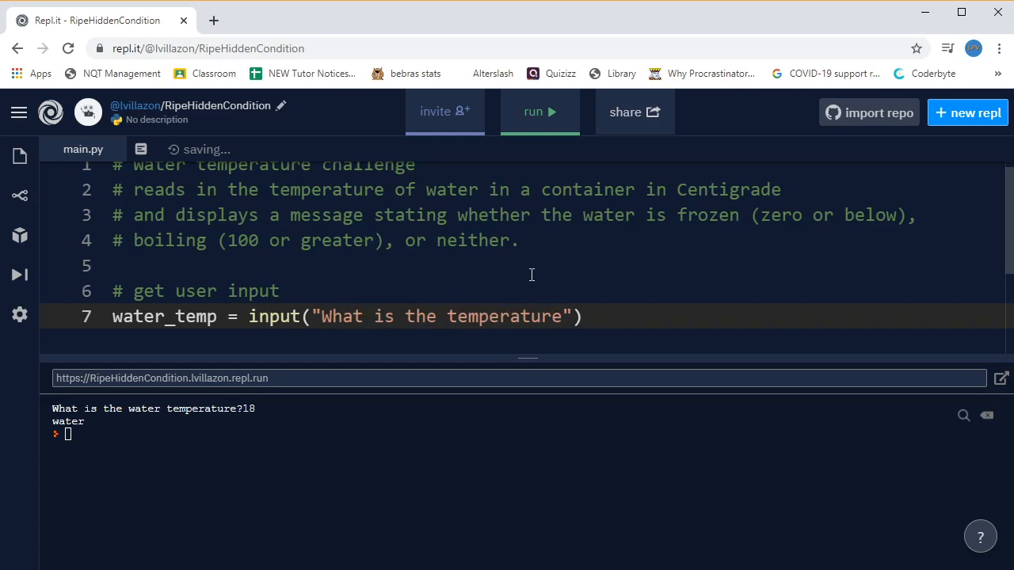
type("?")
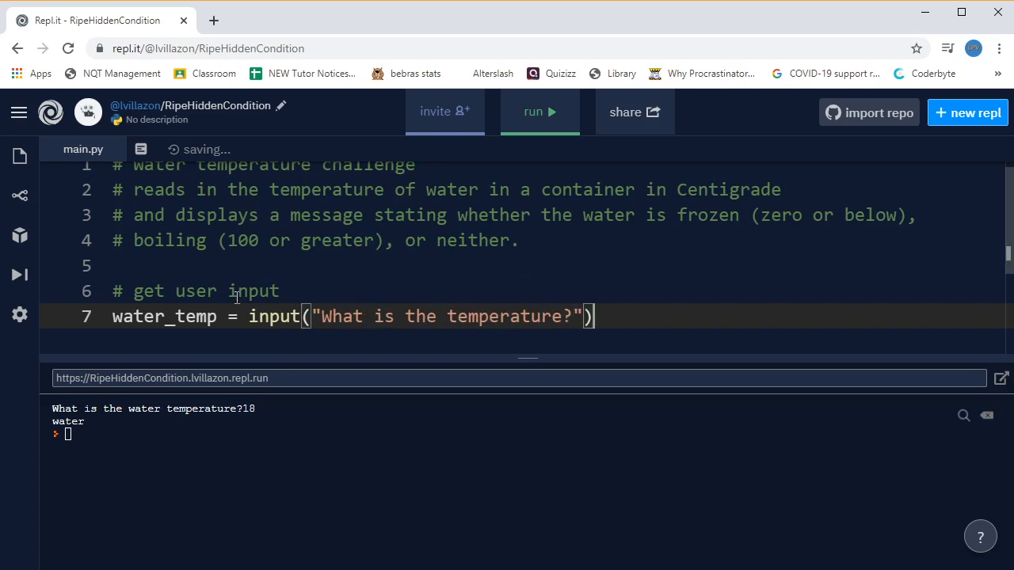
Wrap the input call in int() so water_temp is an integer, then move to a new line
double_click(272, 317)
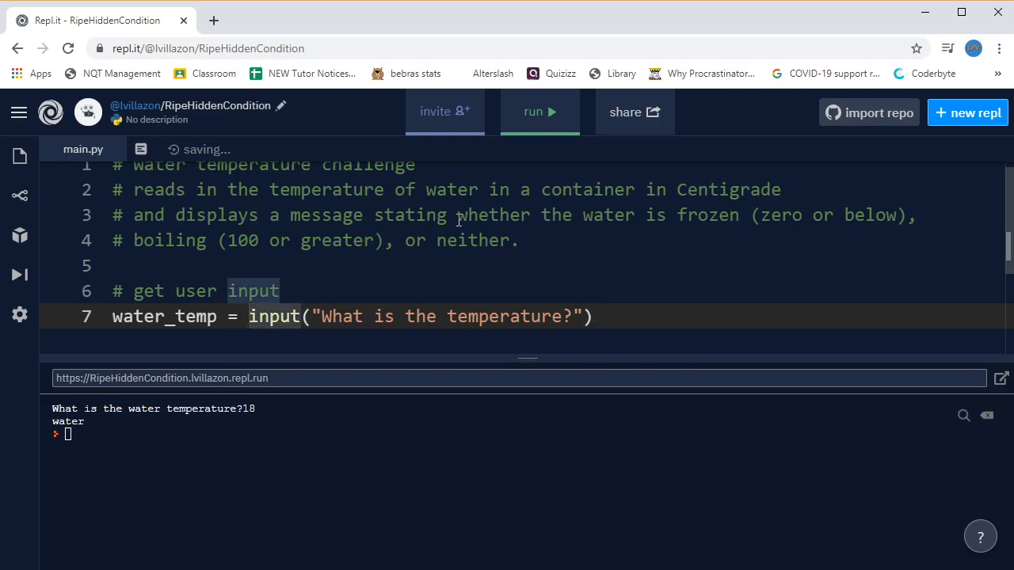
type("int(")
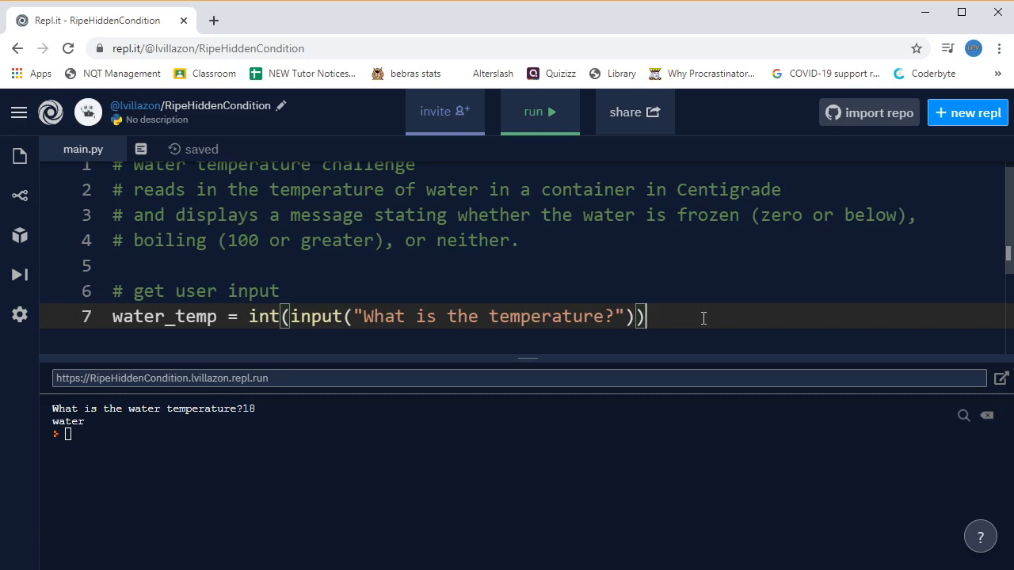
key("Enter")
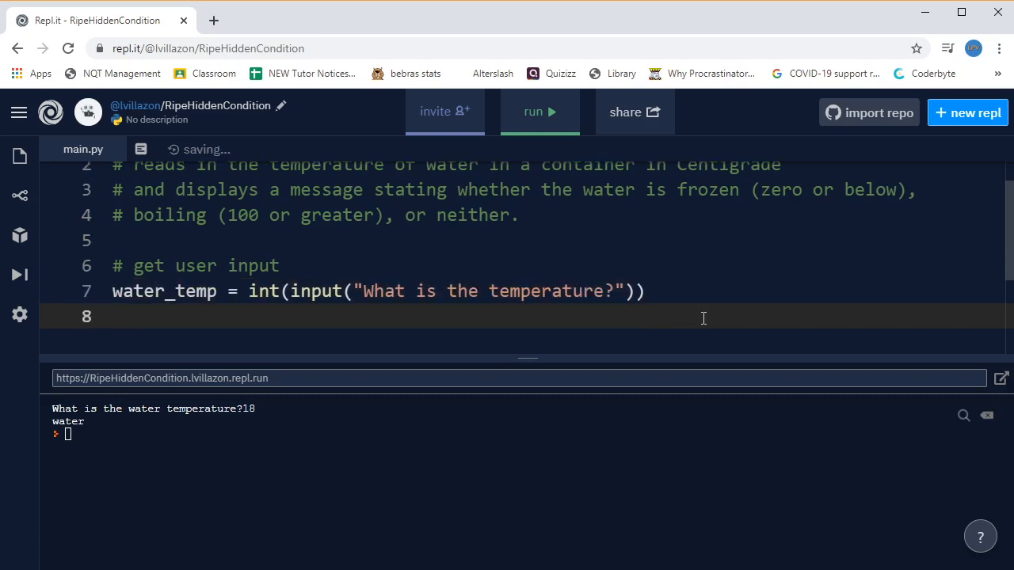
Add a '# check what state the water is in' comment and if water_temp <= 0: printing "ice"
type("#")
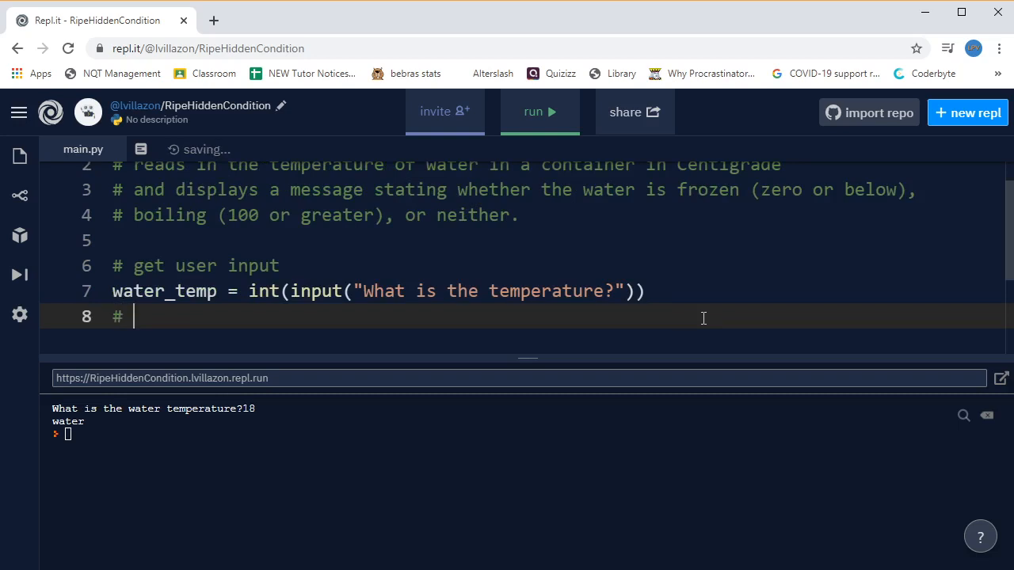
type("check what")
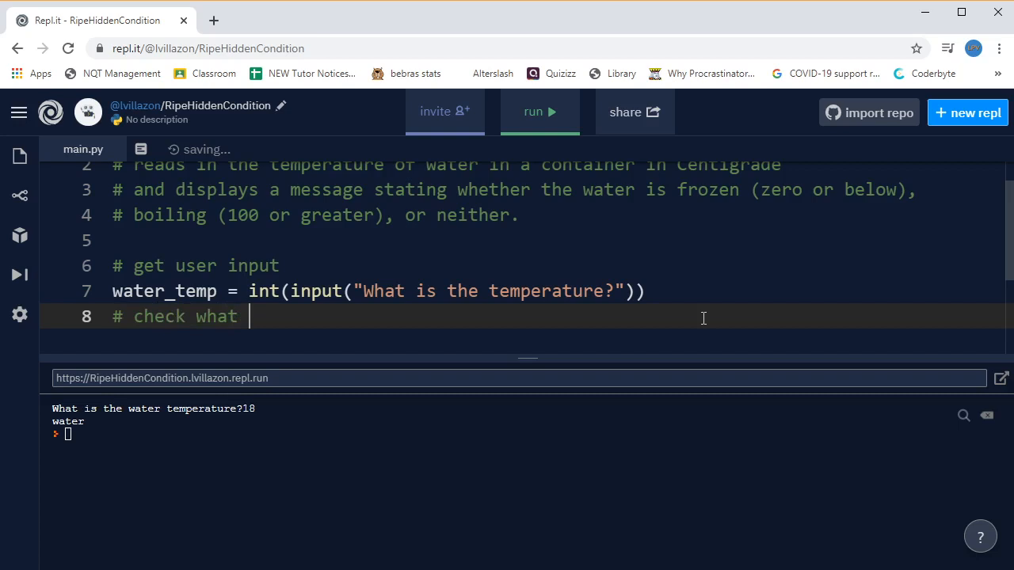
type("state the water is in")
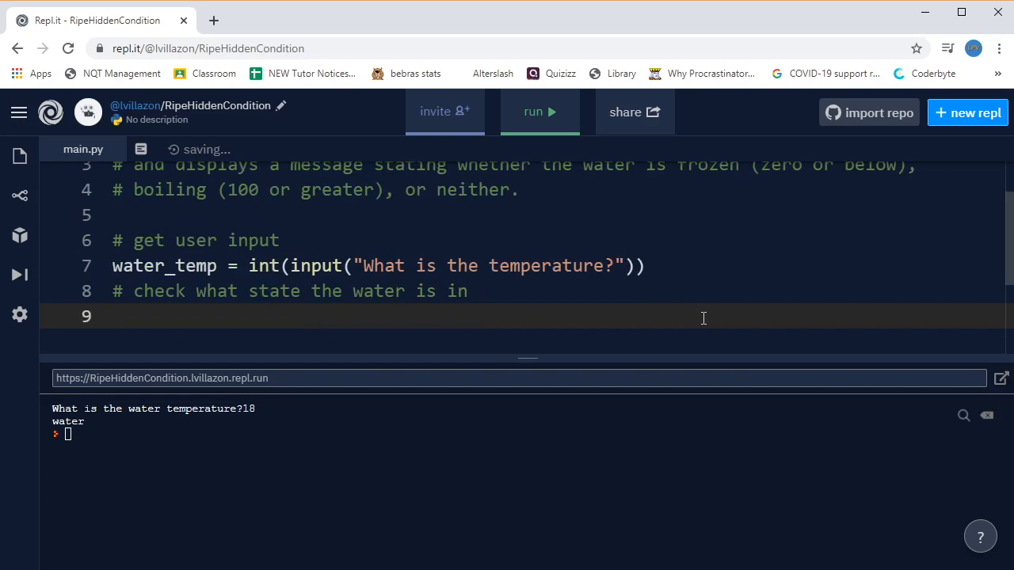
type("if")
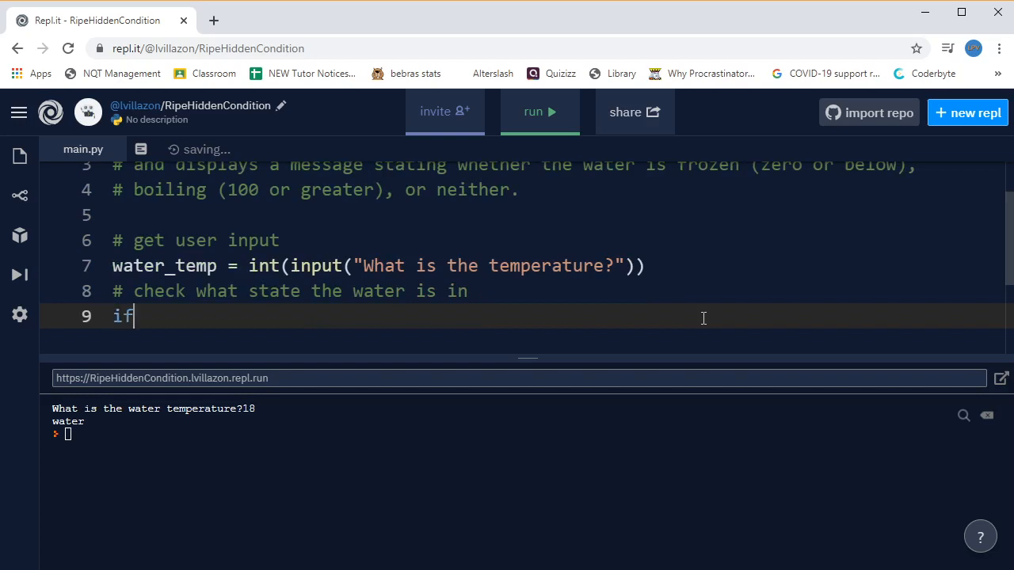
type("water")
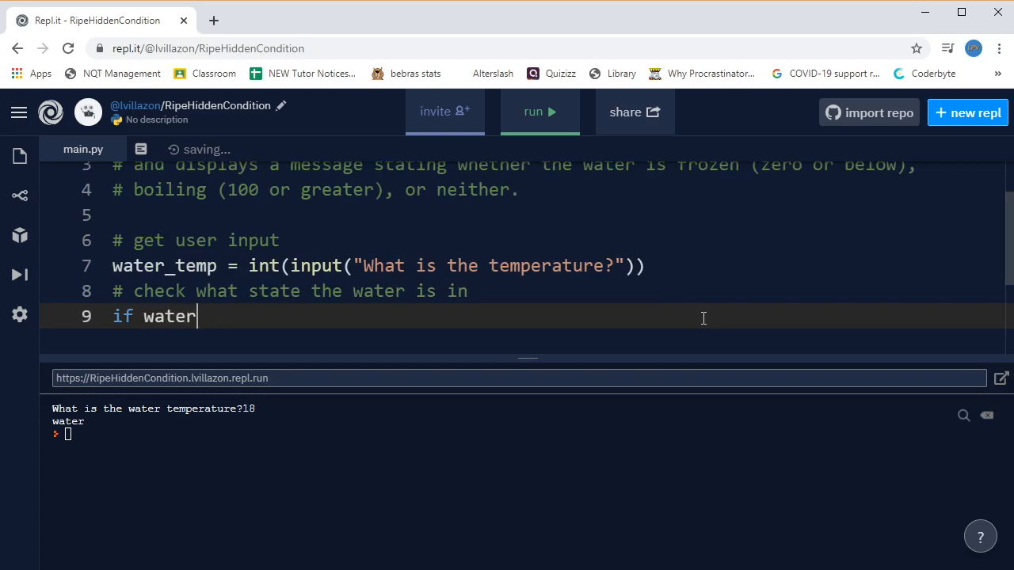
type("_temp")
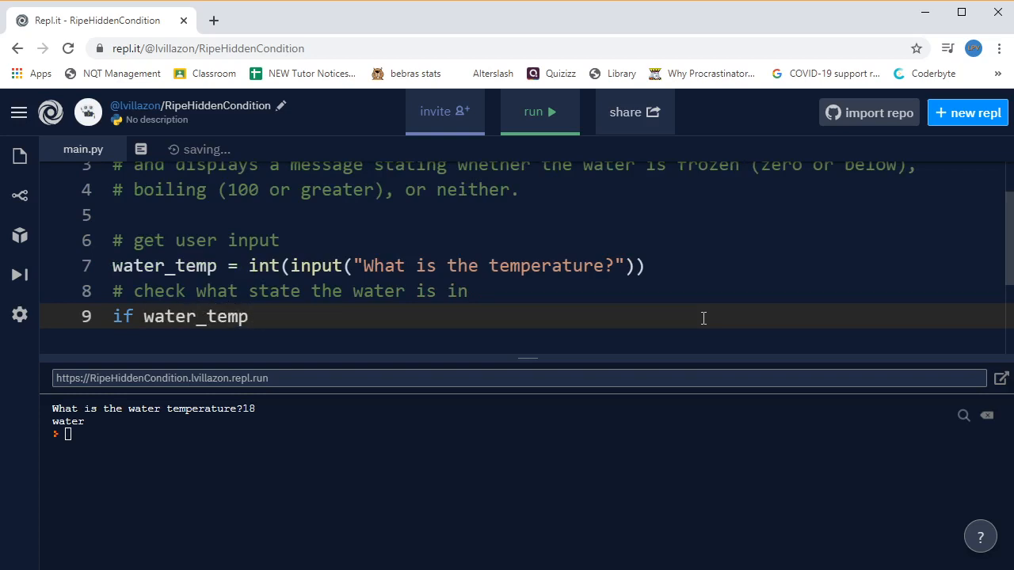
type("<= 0")
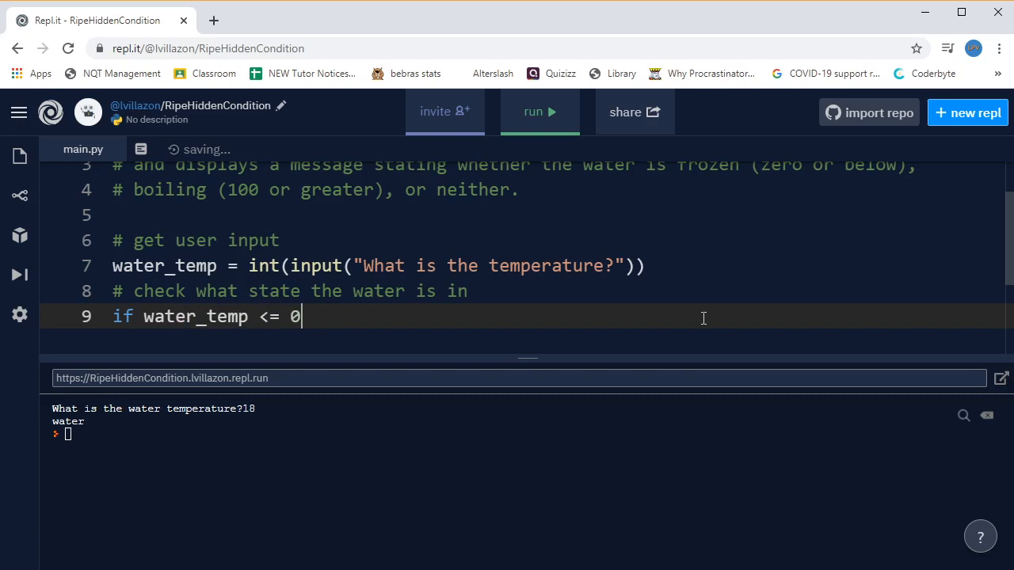
type(":")
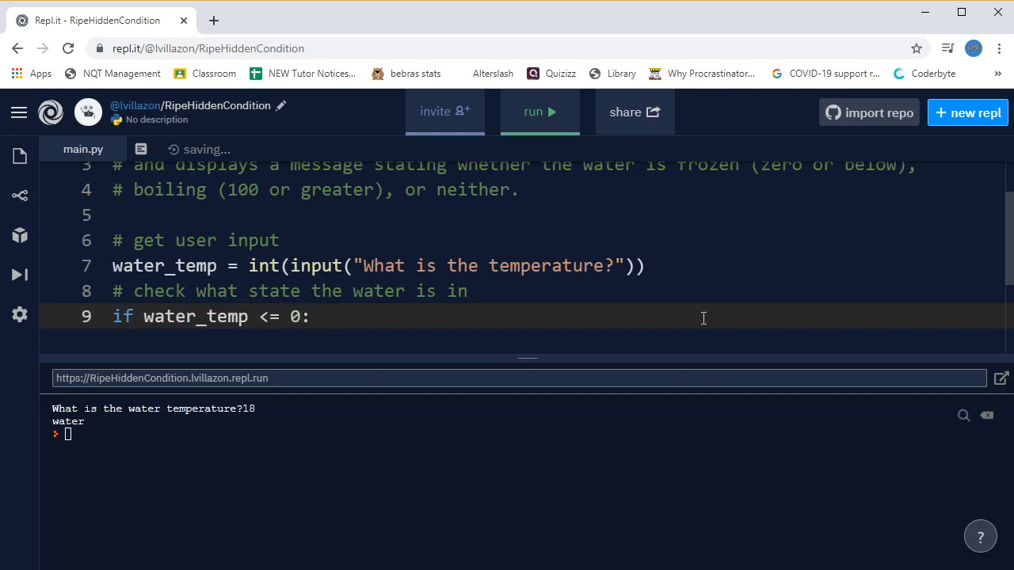
key("enter")
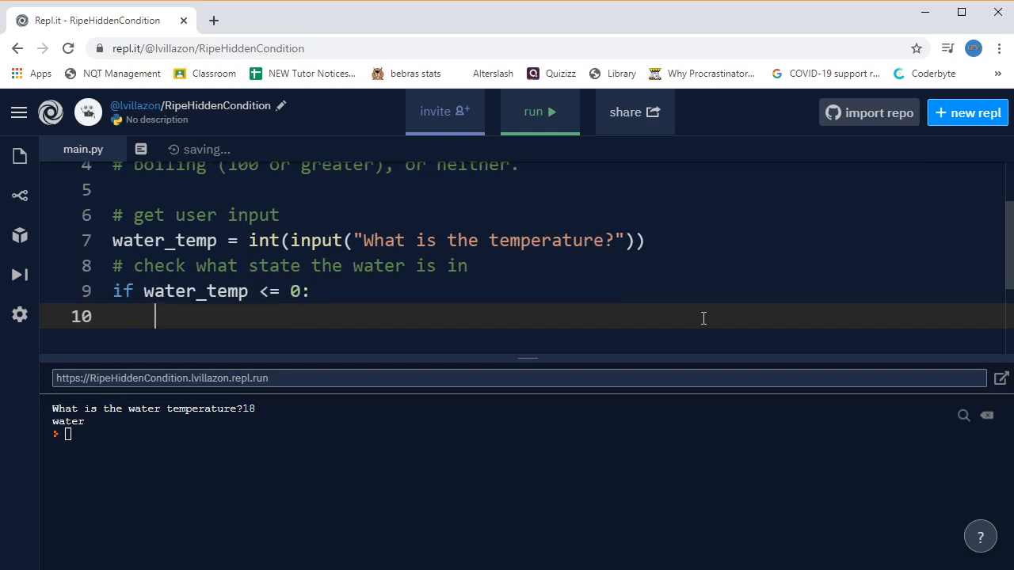
type("pri")
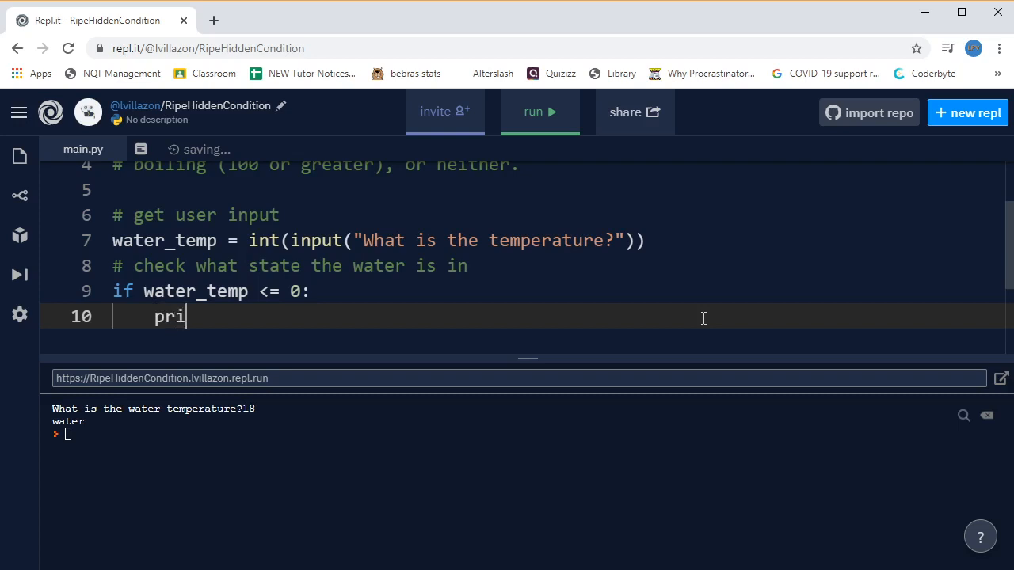
type("nt(\"\")")
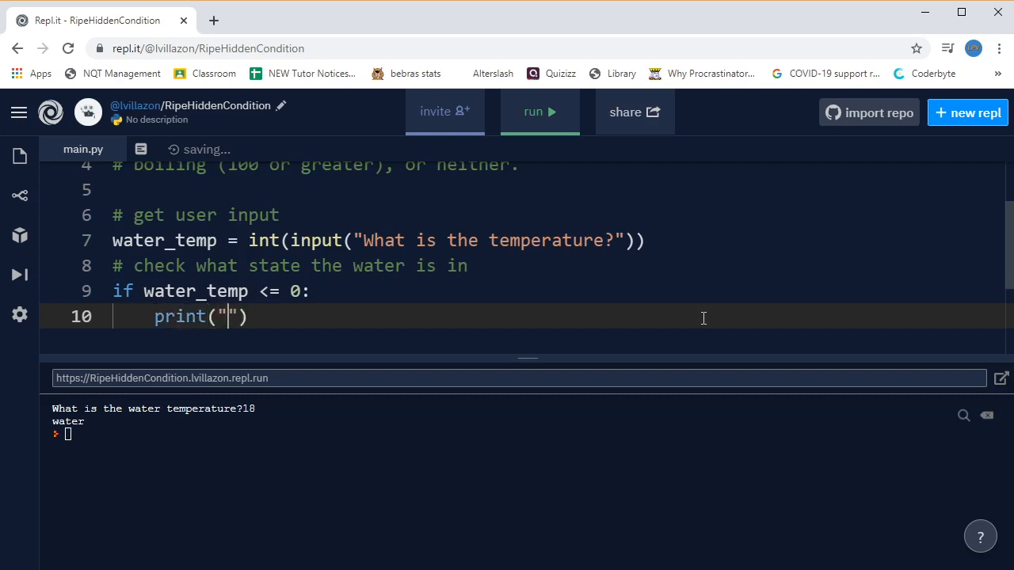
type("ice")
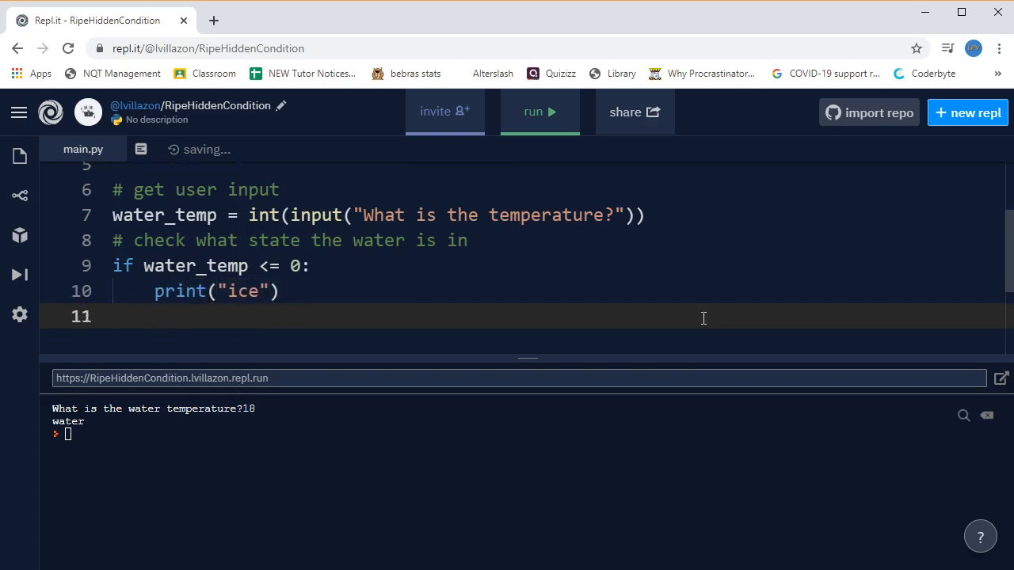
Add an else: branch that prints "not ice"
type("el")
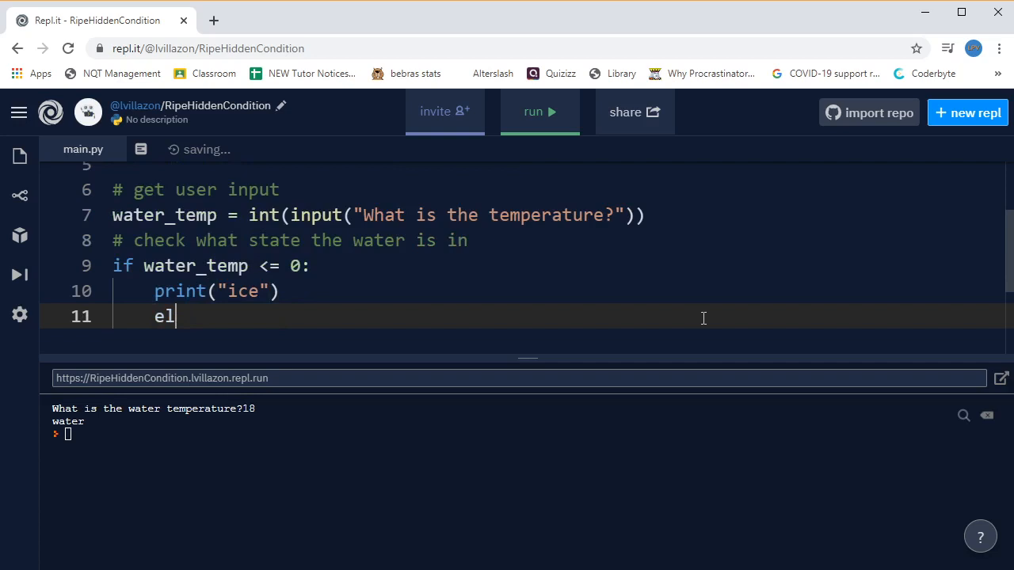
type("s")
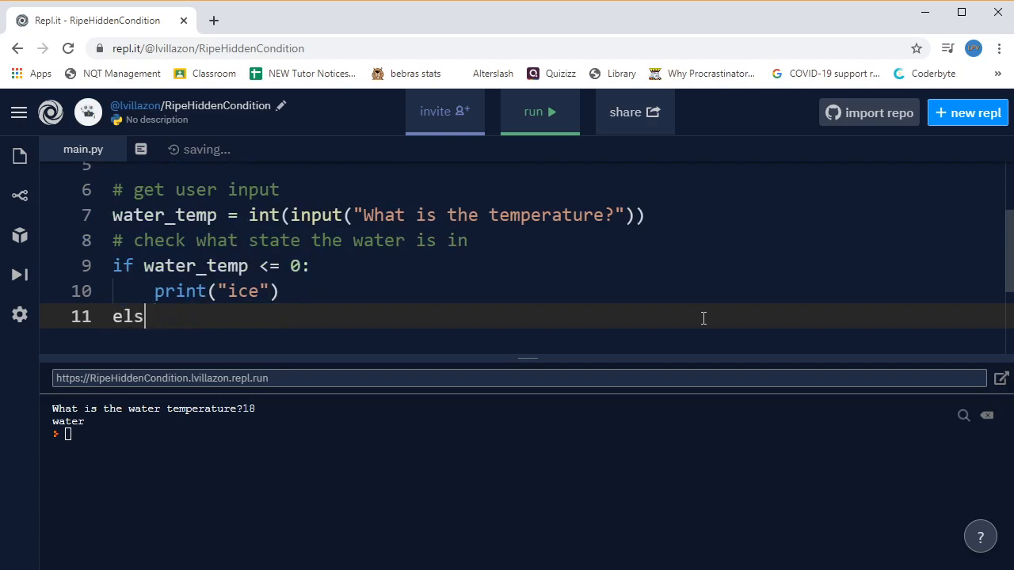
type("e:")
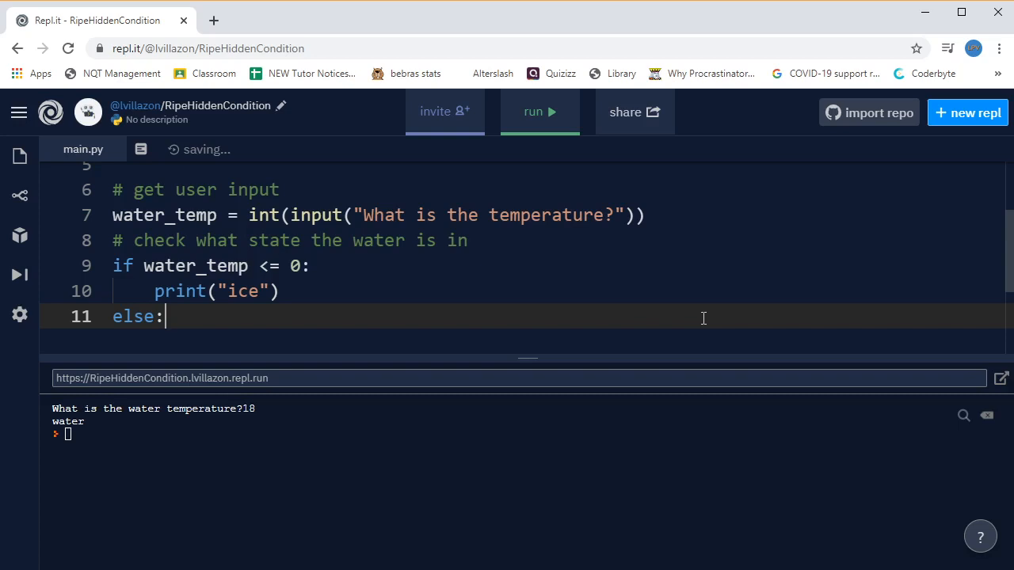
type("print")
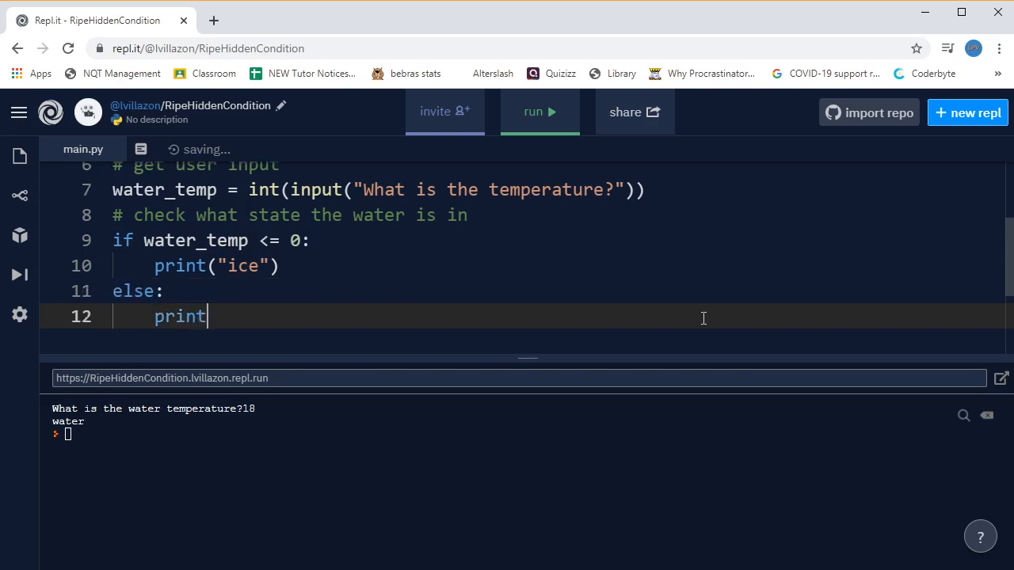
type("(\"not\"")
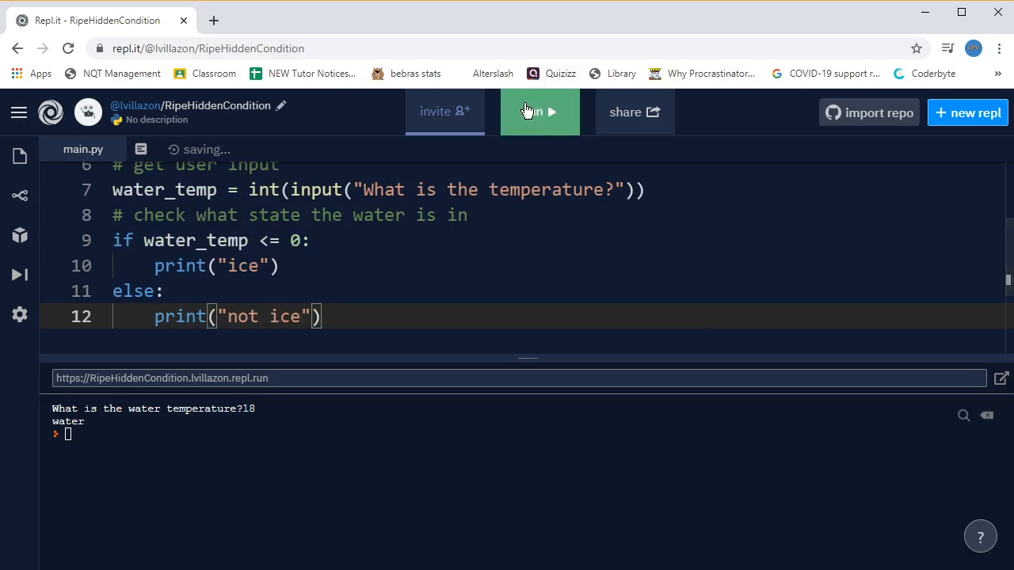
Run the program with temperatures 23, -6 and 0, getting not ice, ice and ice
left_click(526, 111)
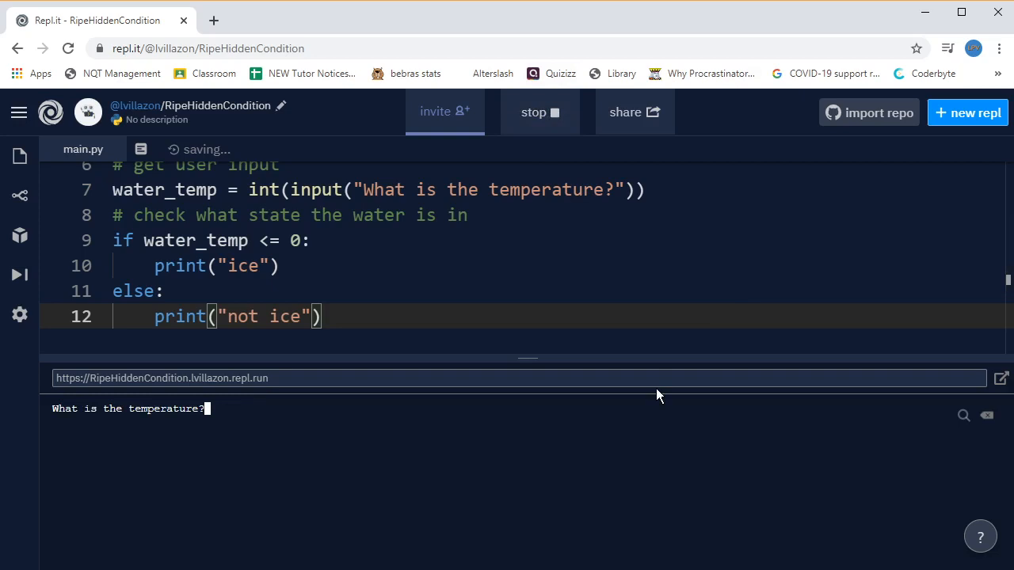
type("23")
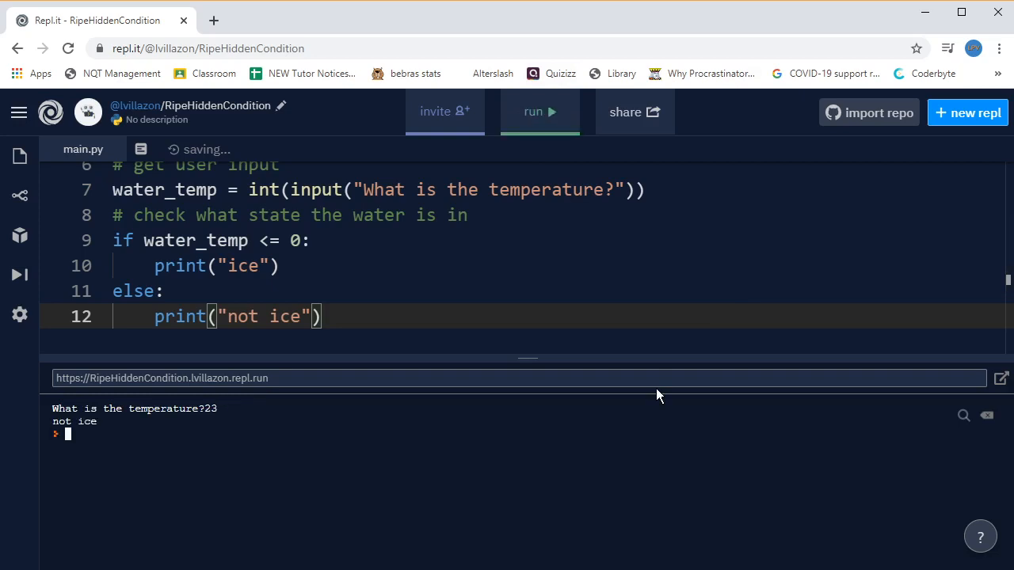
left_click(538, 111)
type("-6")
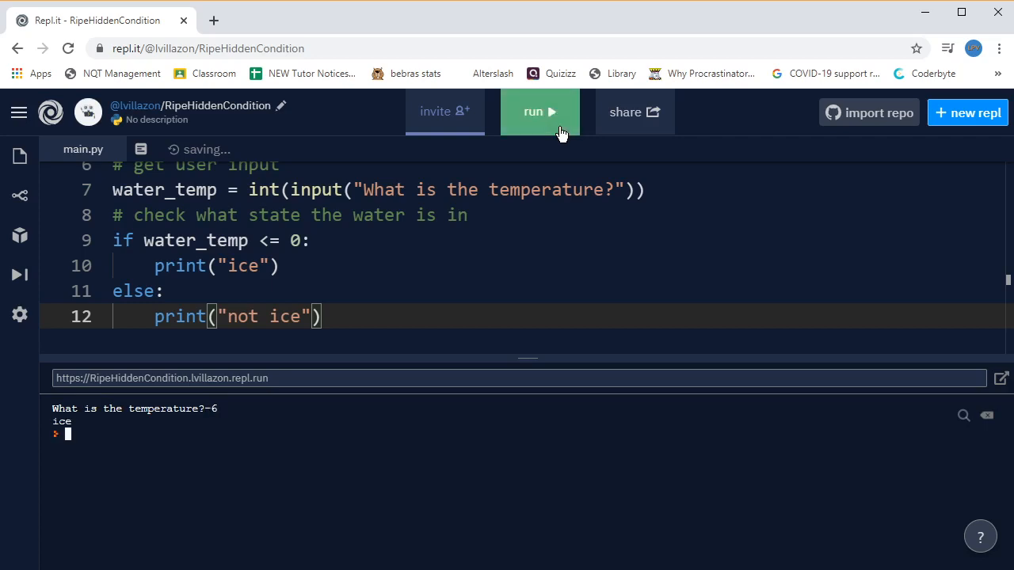
left_click(540, 111)
type("0")
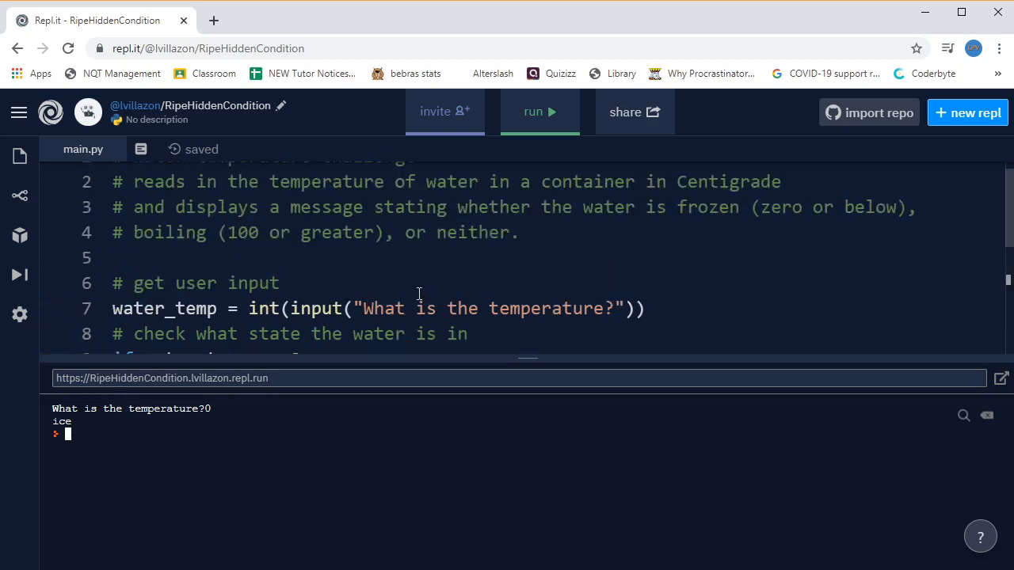
mouse_move(424, 282)
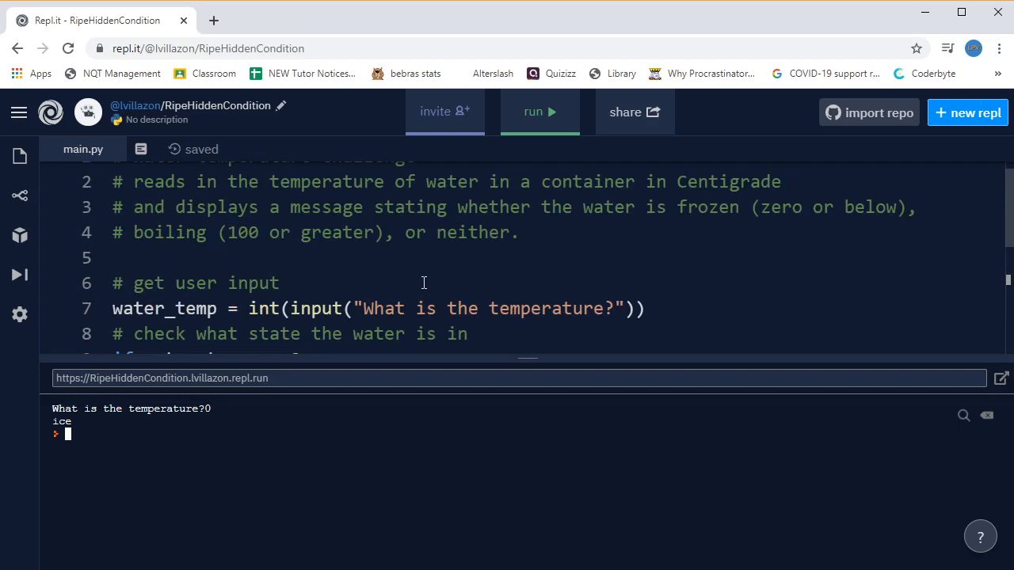
mouse_move(282, 245)
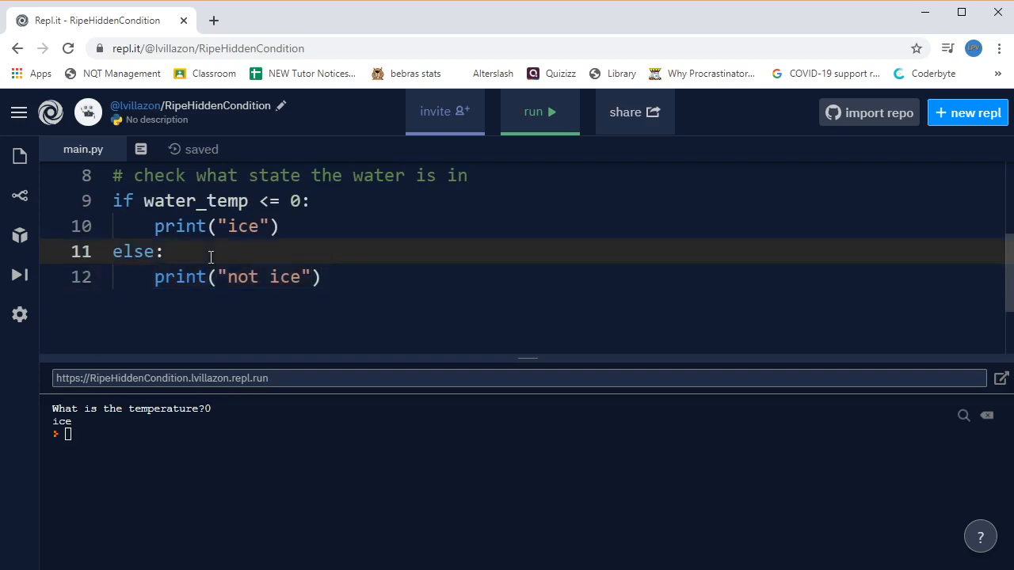
Nest if water_temp >= 100: printing "steam" inside the else branch
key("Enter")
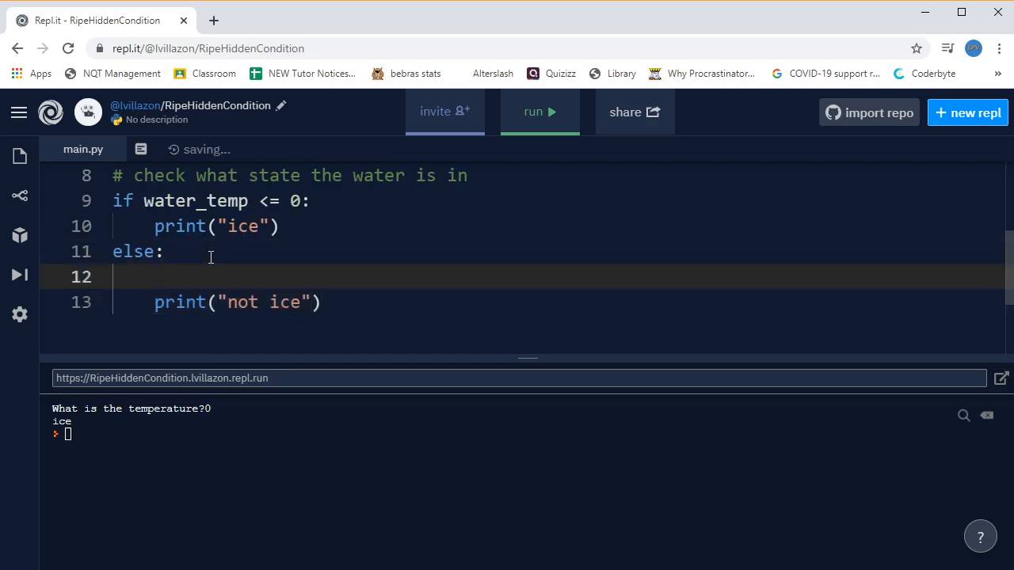
type("if")
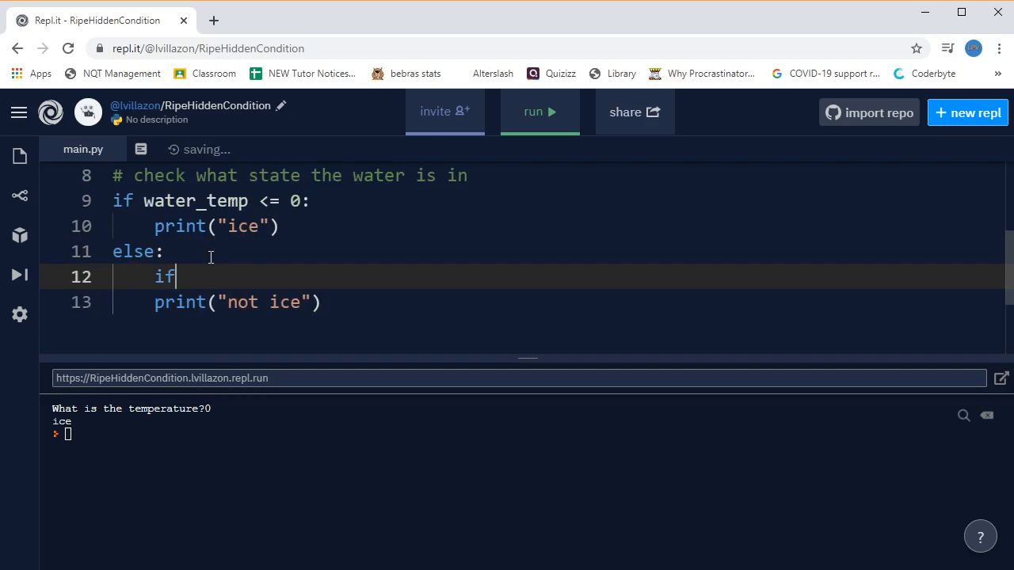
type("wa")
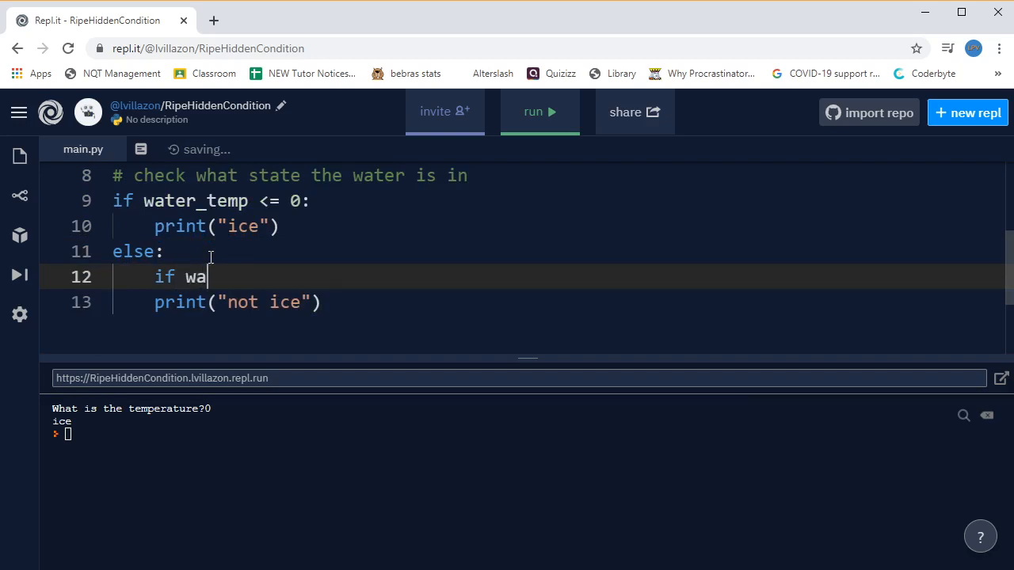
type("ter_temp")
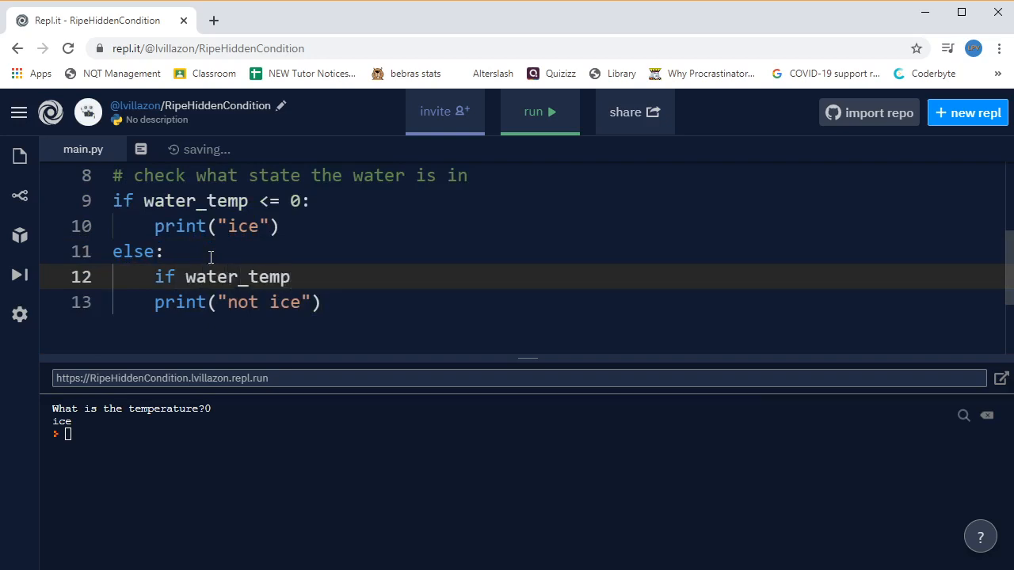
type(">= 1")
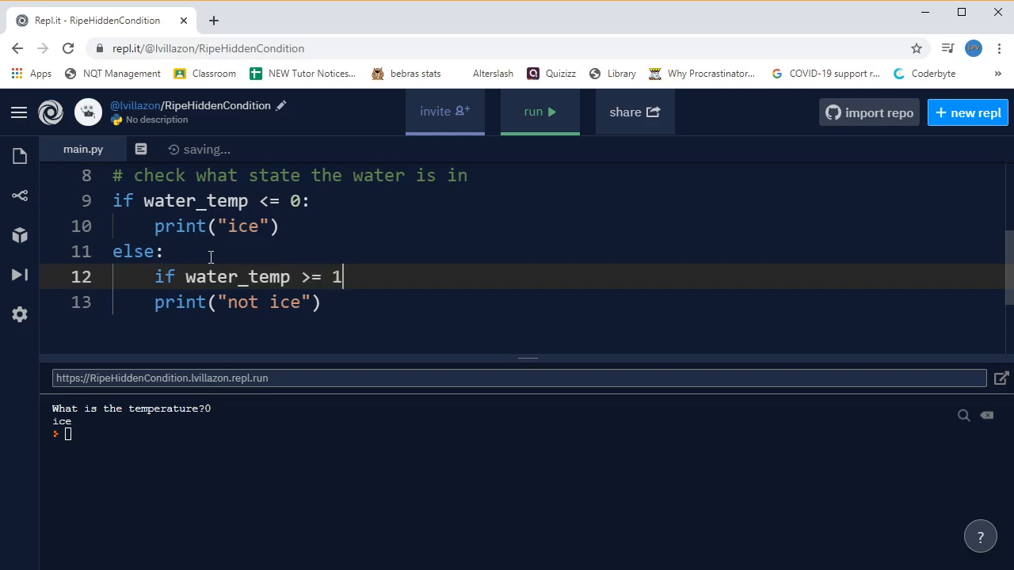
type("00:")
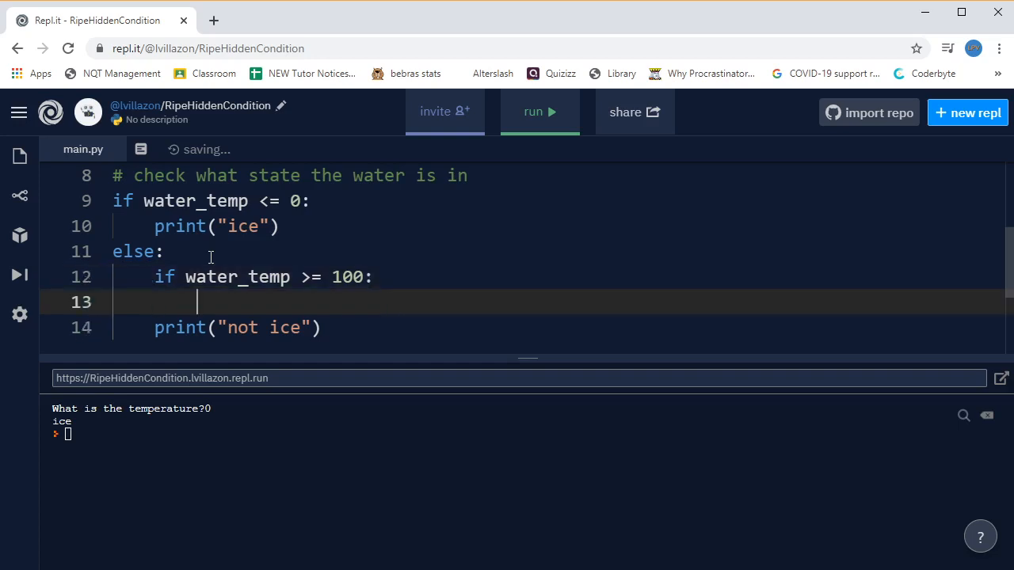
type("print(")
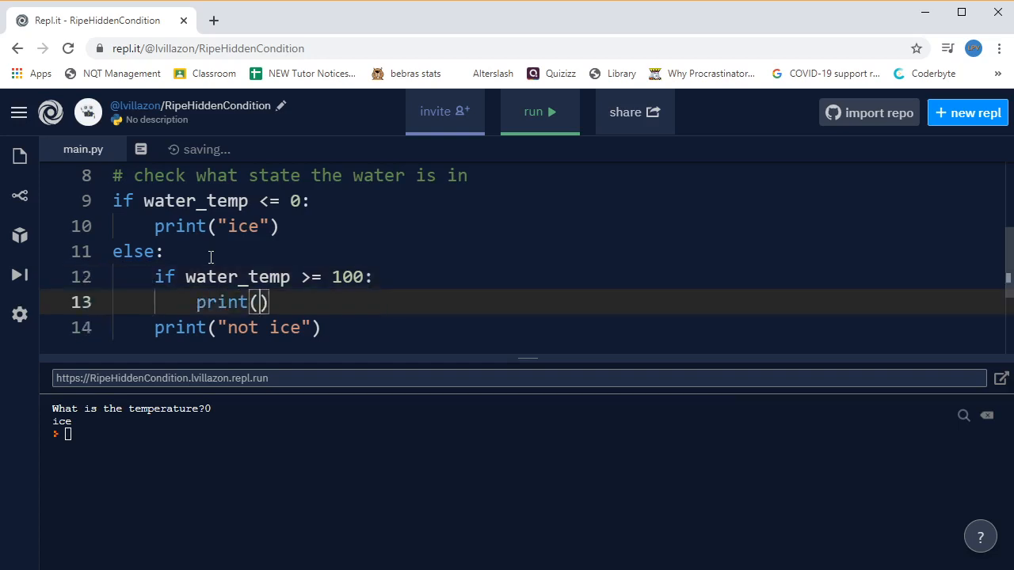
type("\"steam\"")
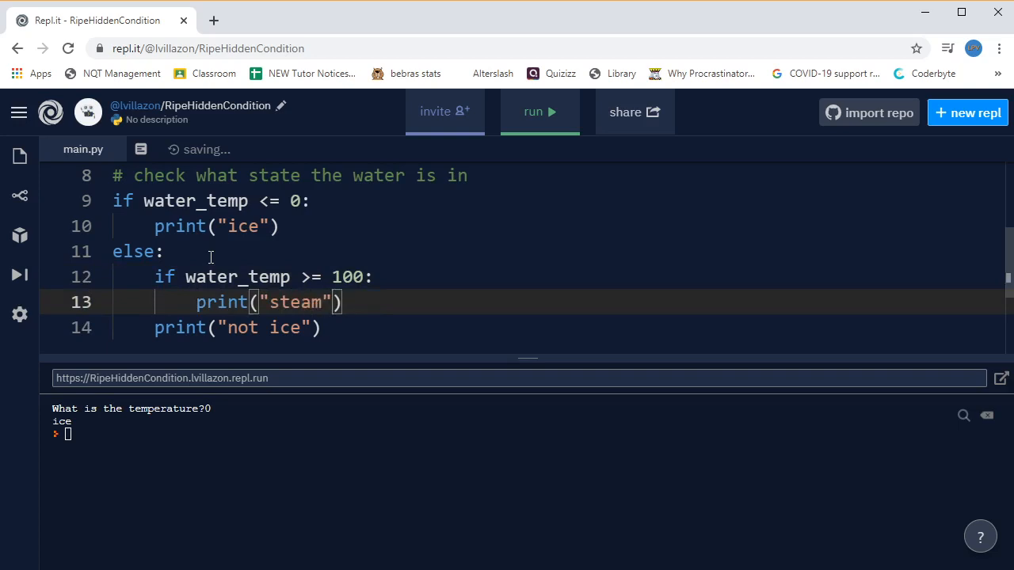
key("Enter")
type("else:")
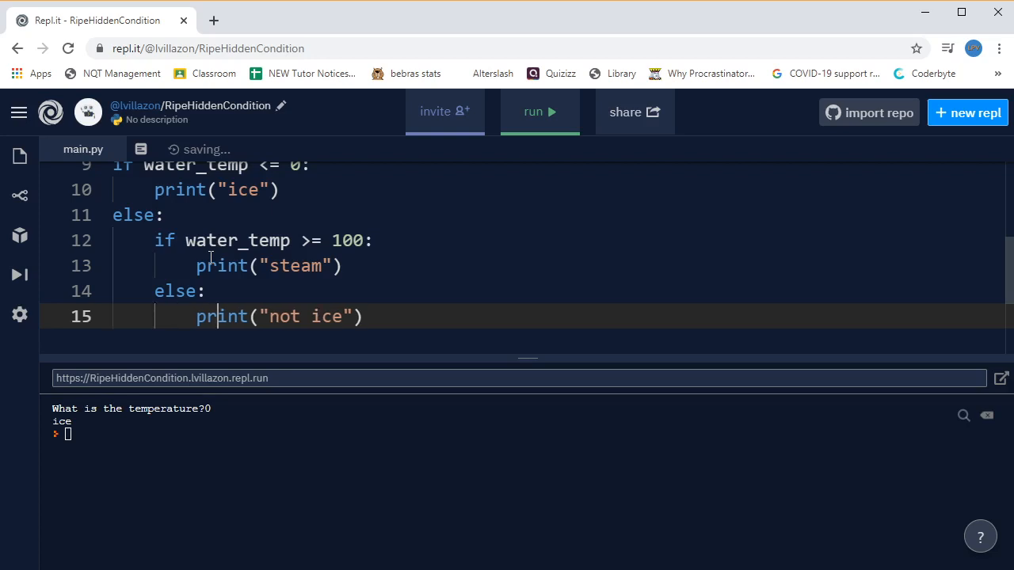
Change the final else message from "ice" to "liquid water"
key("Backspace")
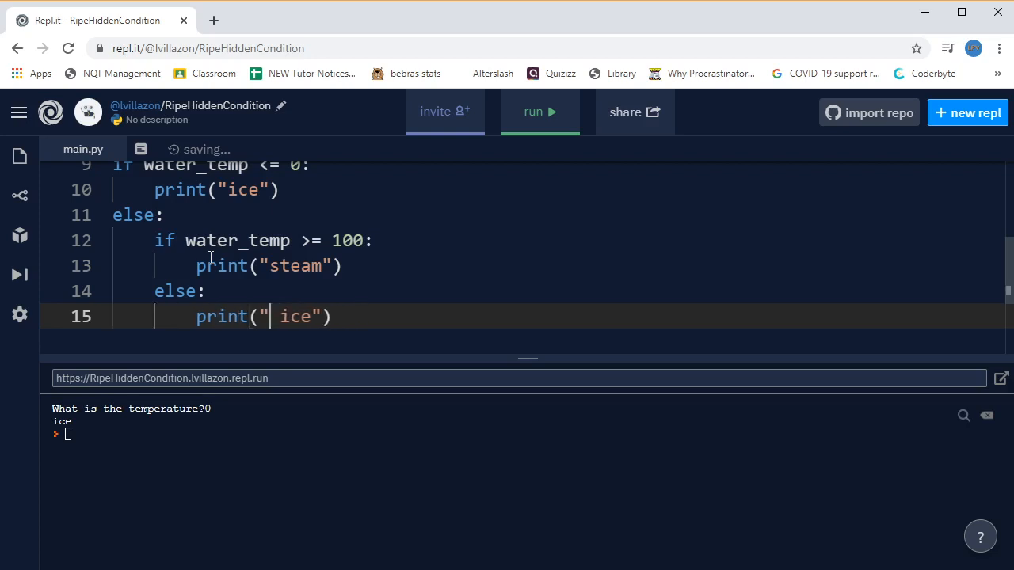
type("liquid")
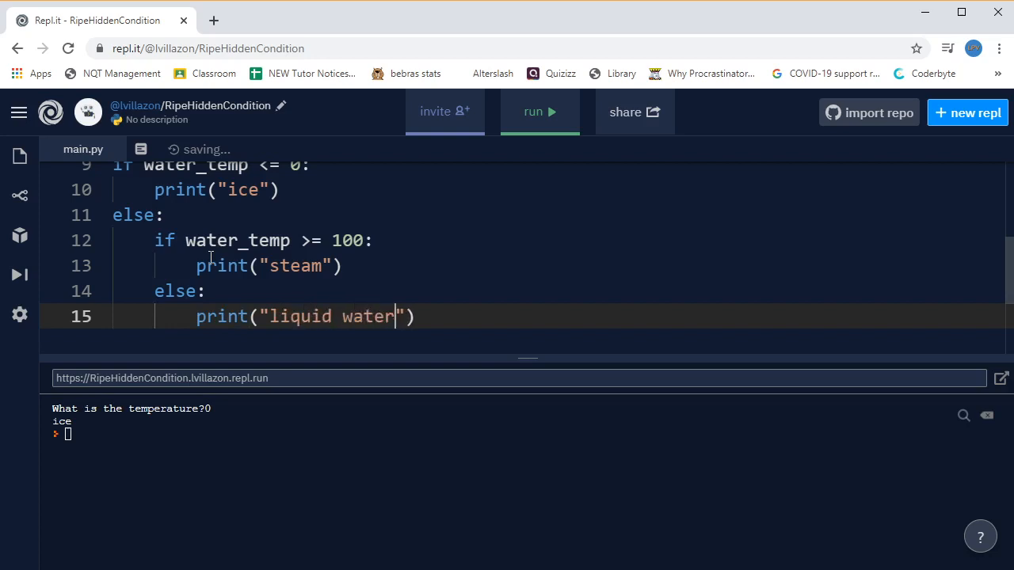
Run the program with -5, 200 and 35, getting ice, steam and liquid water
left_click(538, 111)
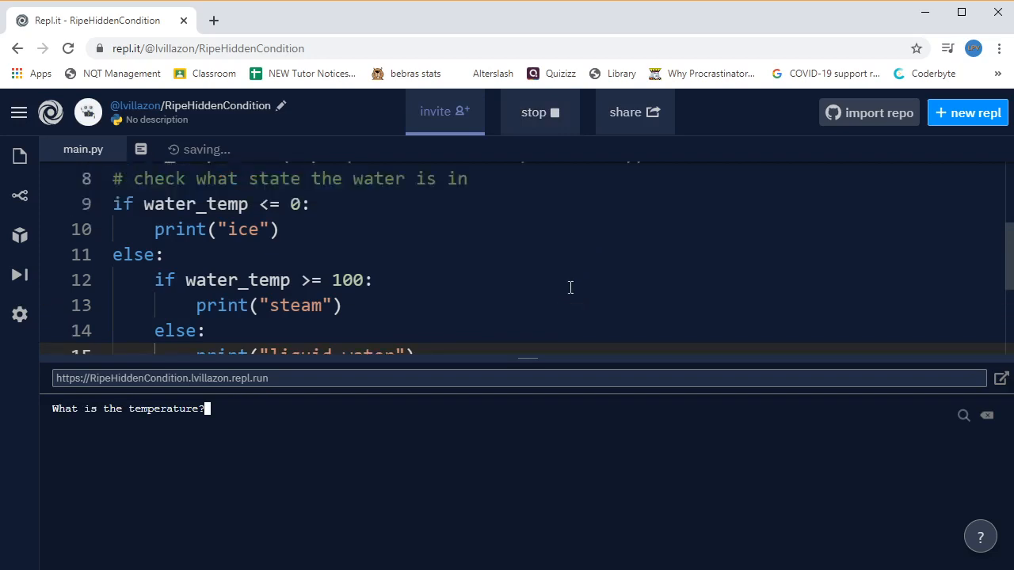
type("-5")
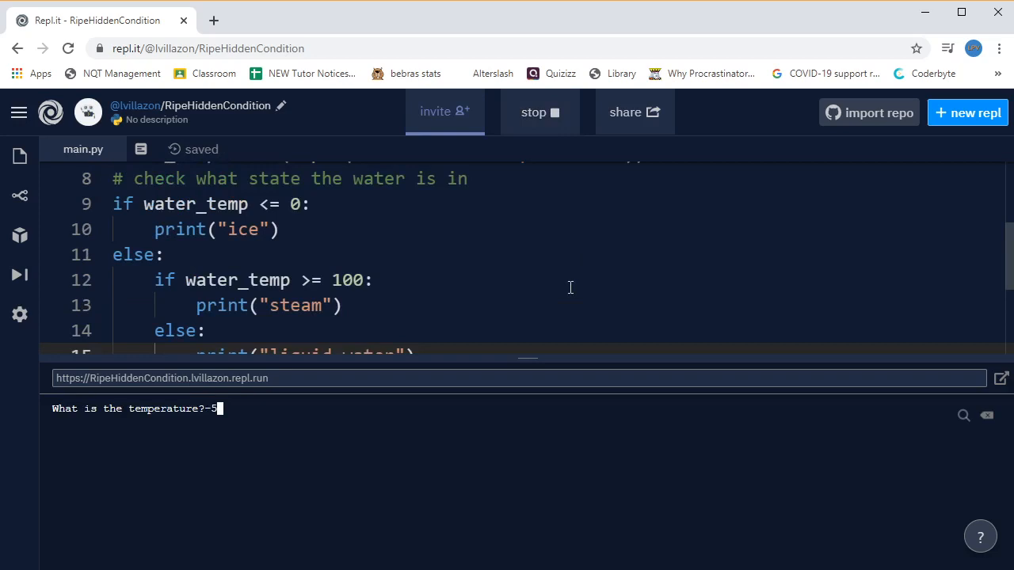
key("enter")
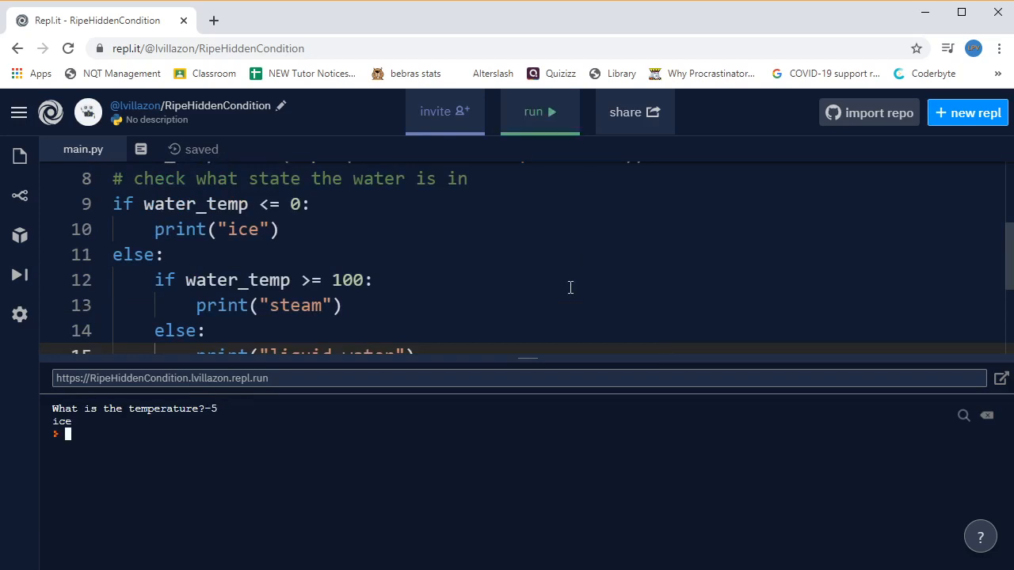
mouse_move(428, 171)
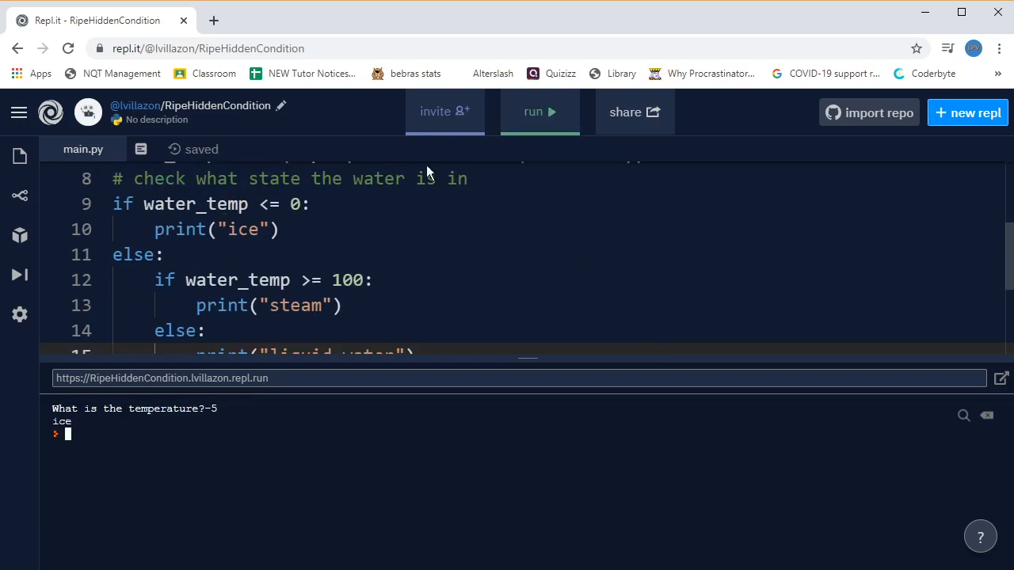
left_click(538, 110)
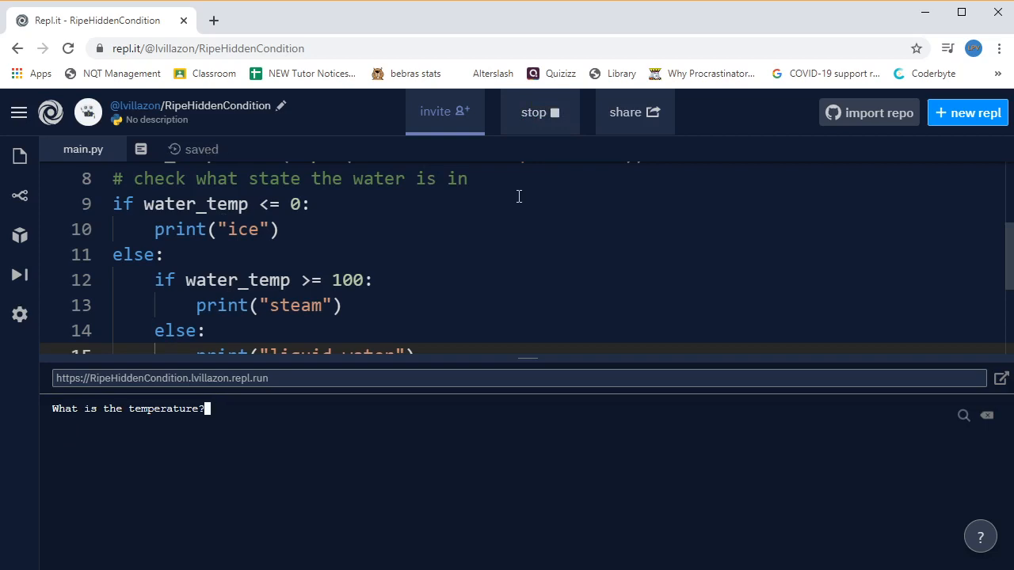
type("200")
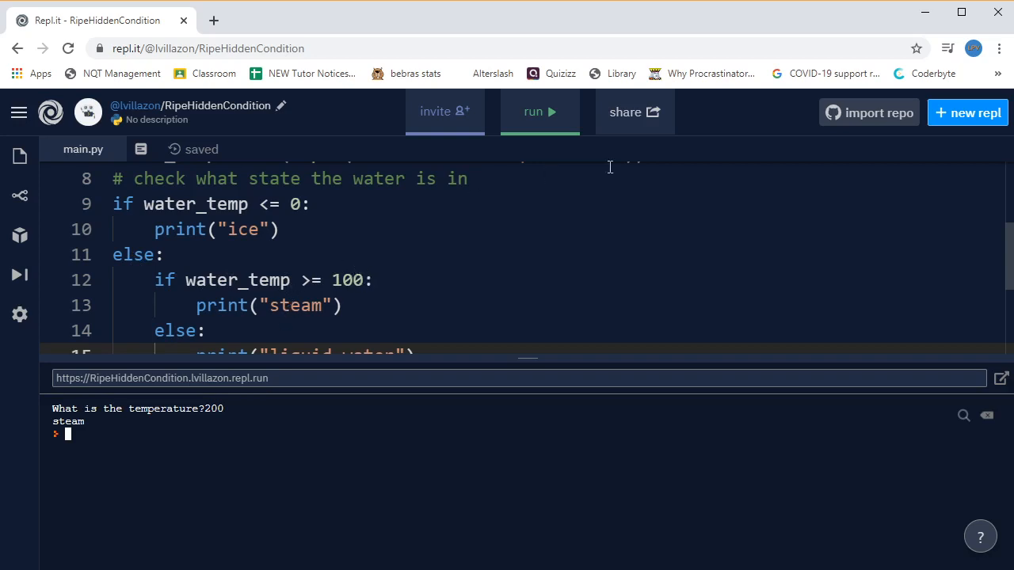
left_click(539, 111)
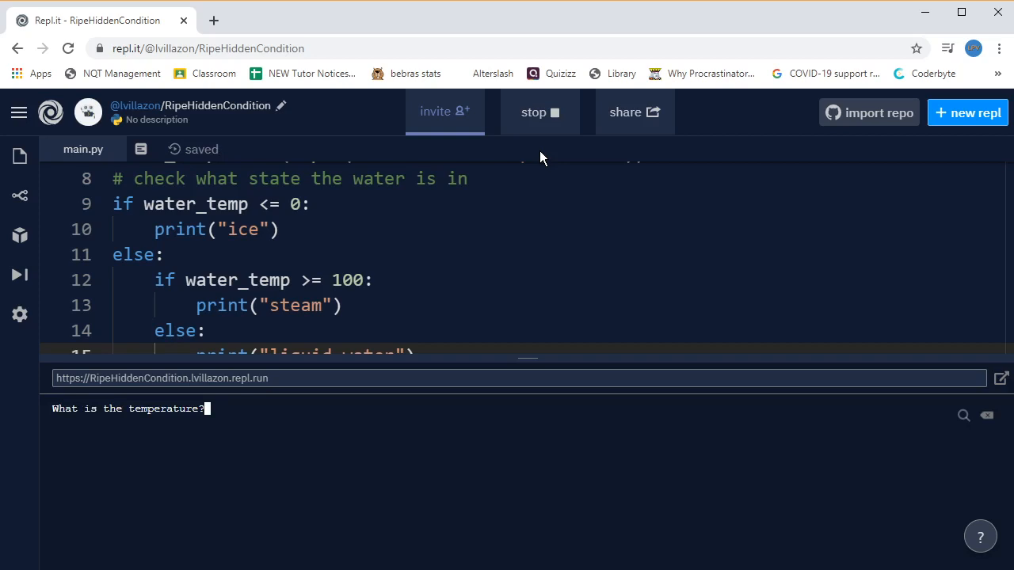
type("35")
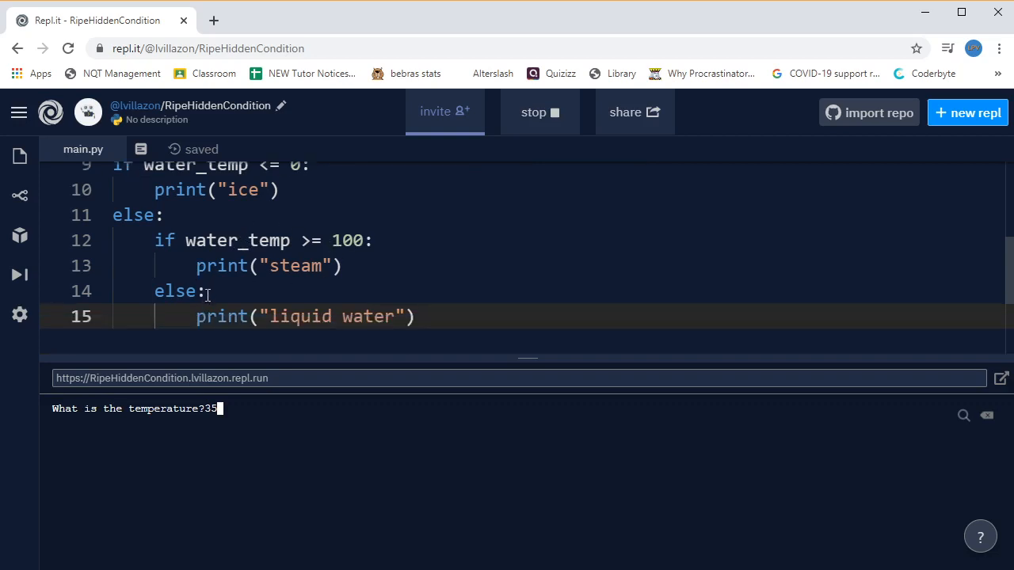
mouse_move(209, 317)
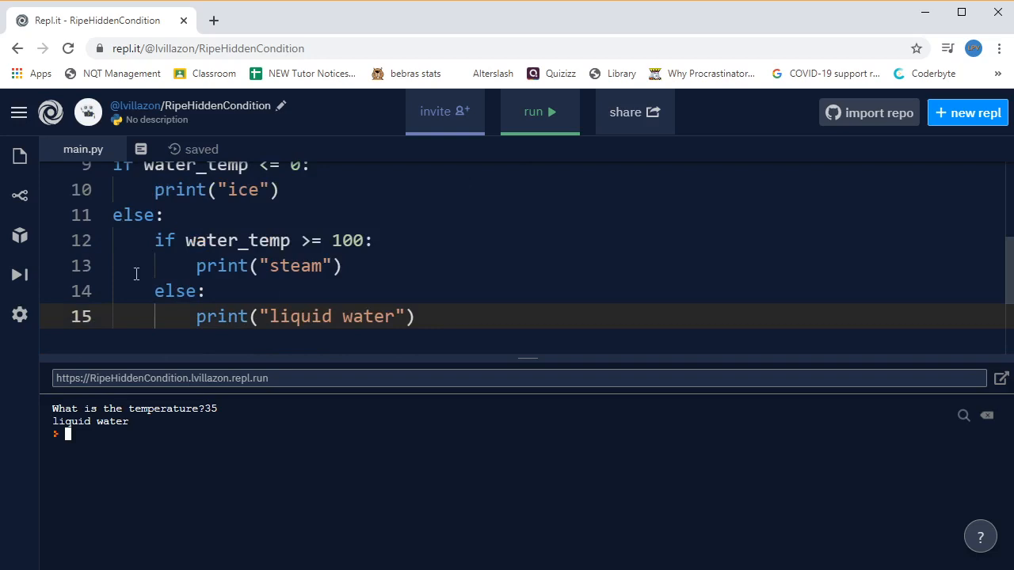
mouse_move(178, 272)
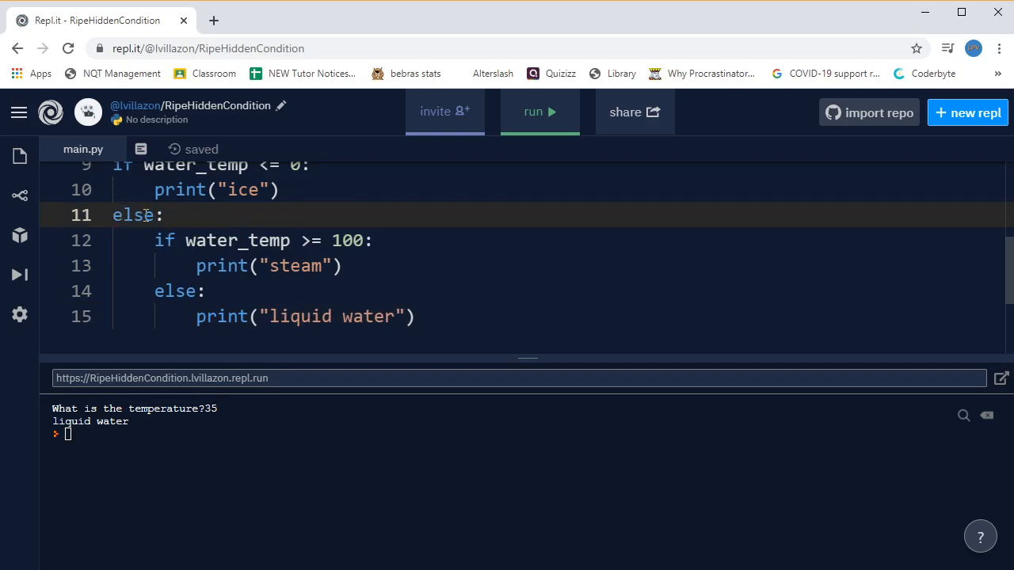
Restructure the nested if into an elif water_temp >= 100: branch and start a new run
left_click_drag(135, 216, 155, 241)
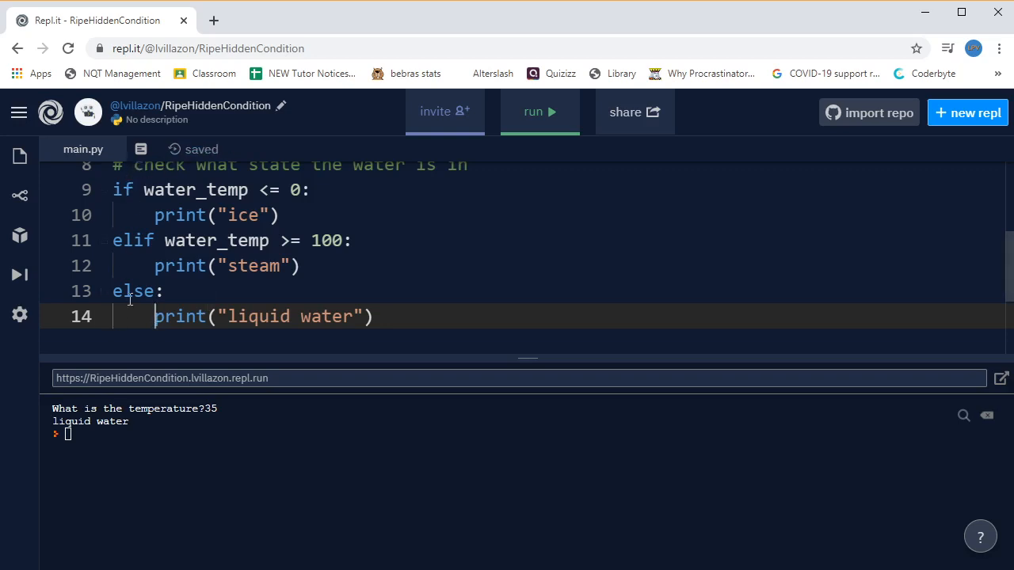
left_click(539, 110)
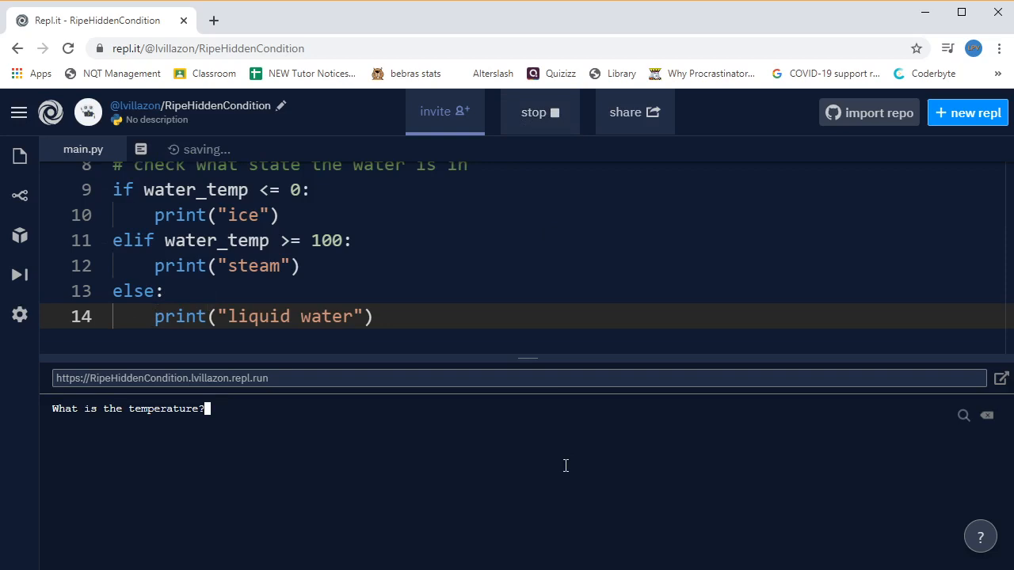
Retest the elif version with -5, 200 and 35, confirming ice, steam and liquid water
type("-5")
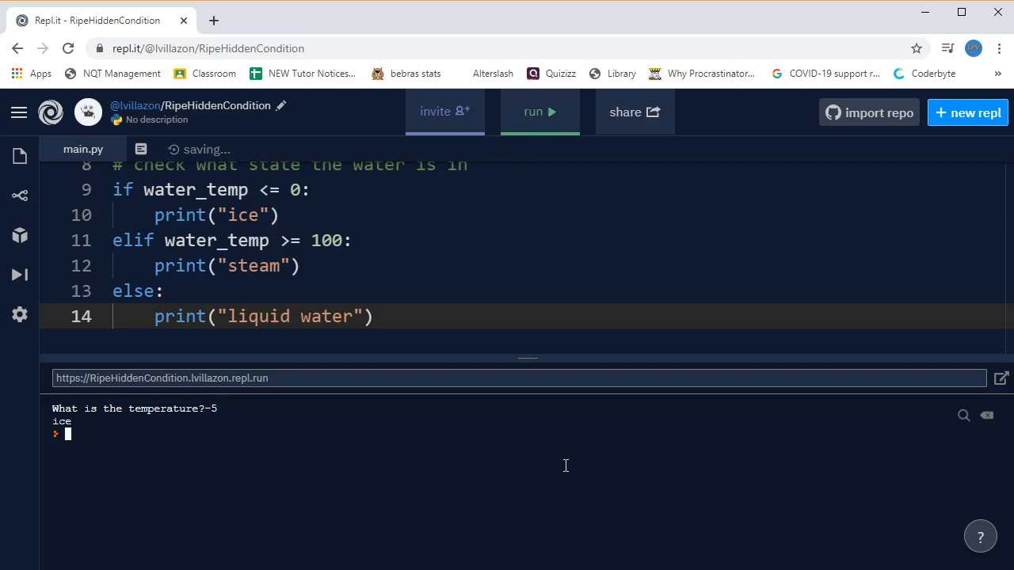
left_click(538, 111)
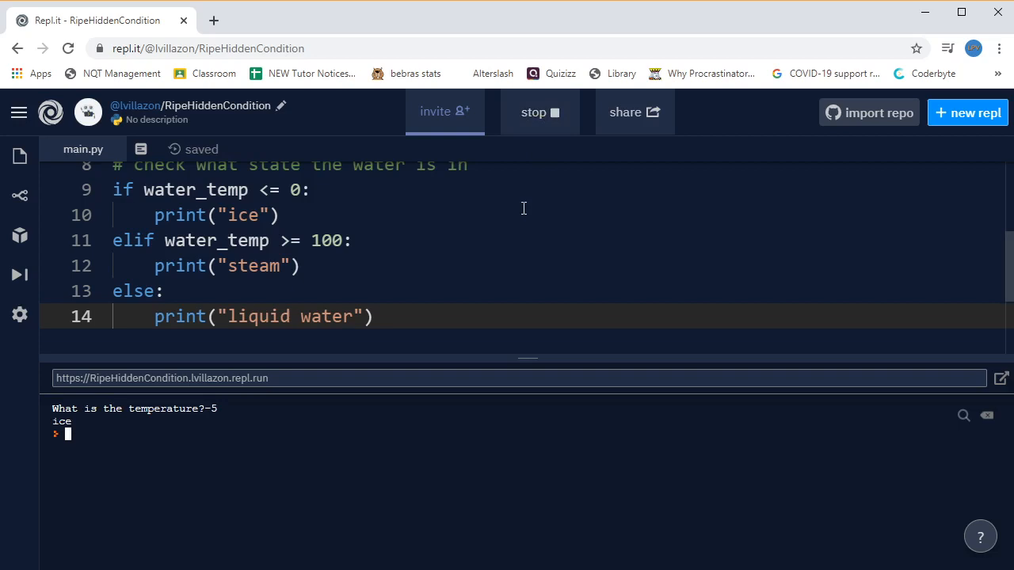
type("200")
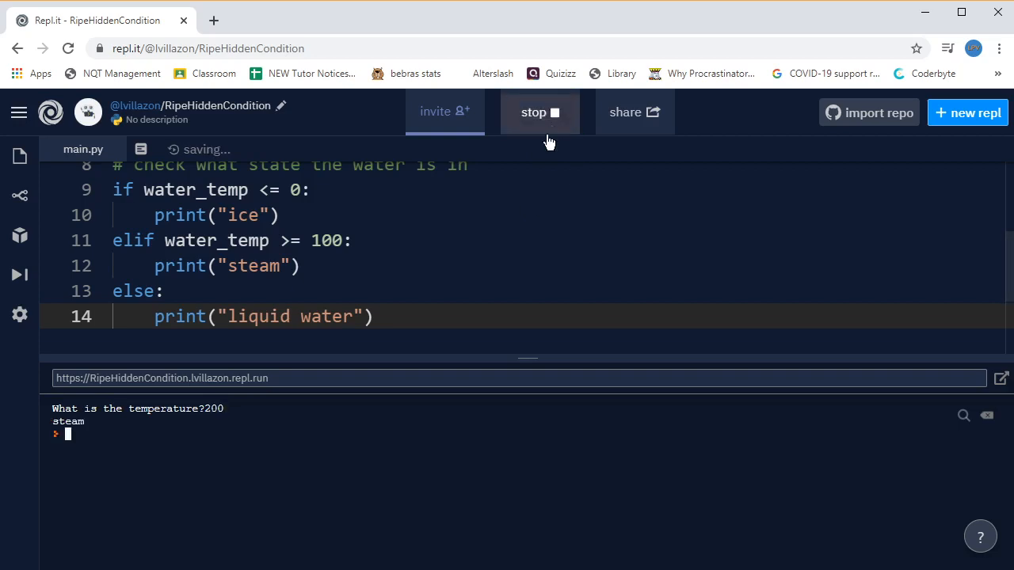
left_click(539, 110)
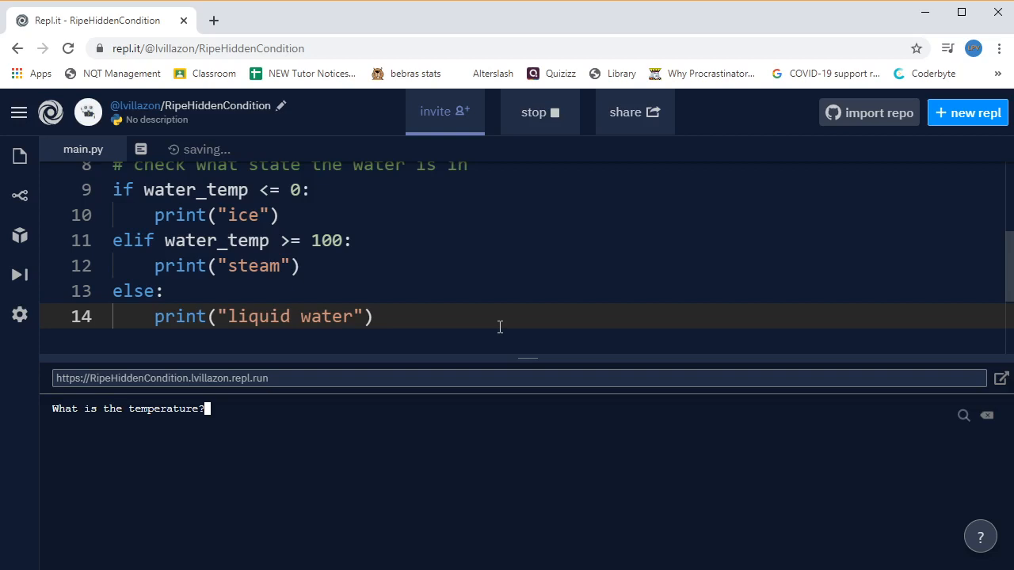
type("35")
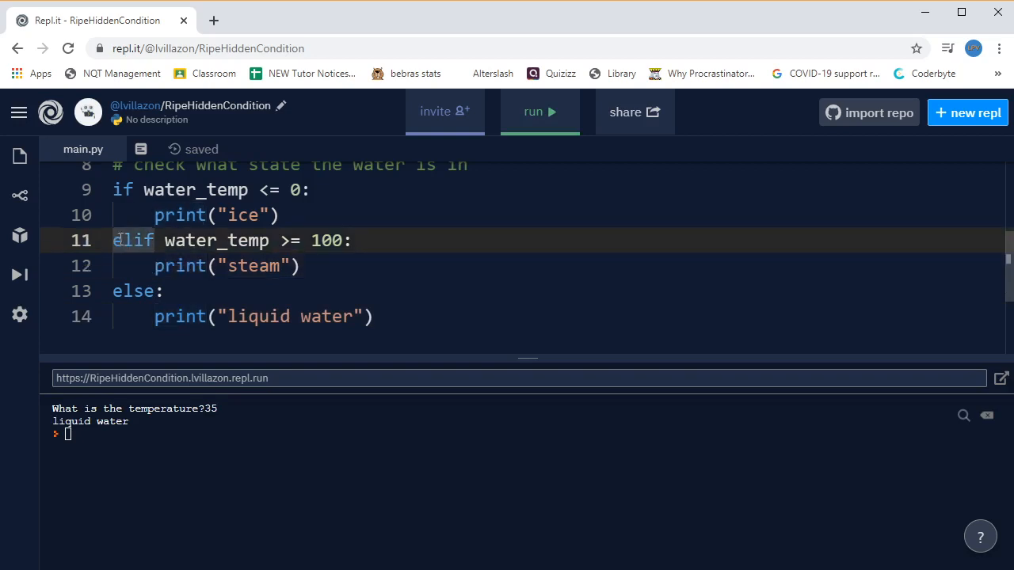
Over-indent the steam branch lines and run to show the IndentationError at line 13's else
left_click(114, 240)
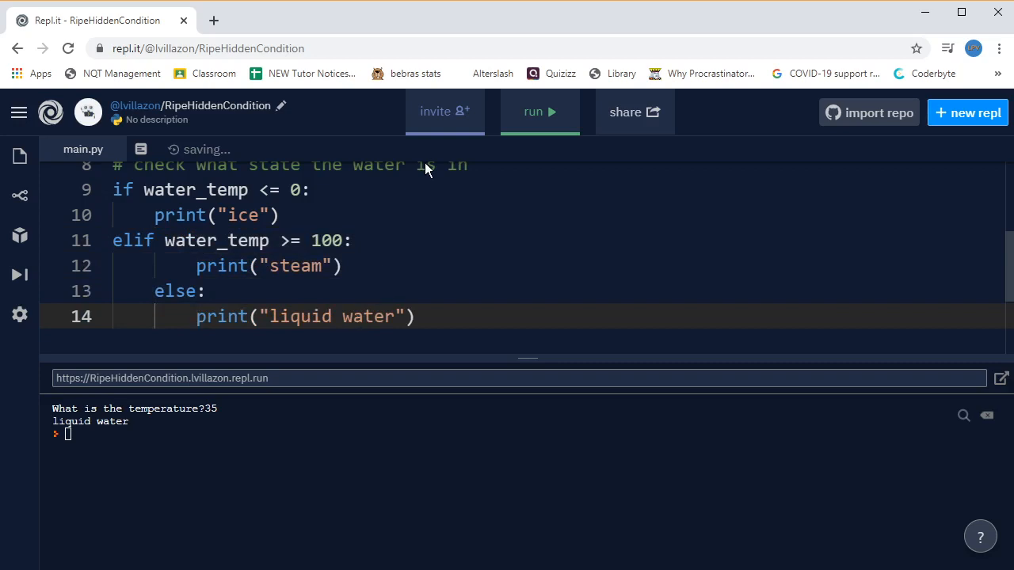
left_click(539, 111)
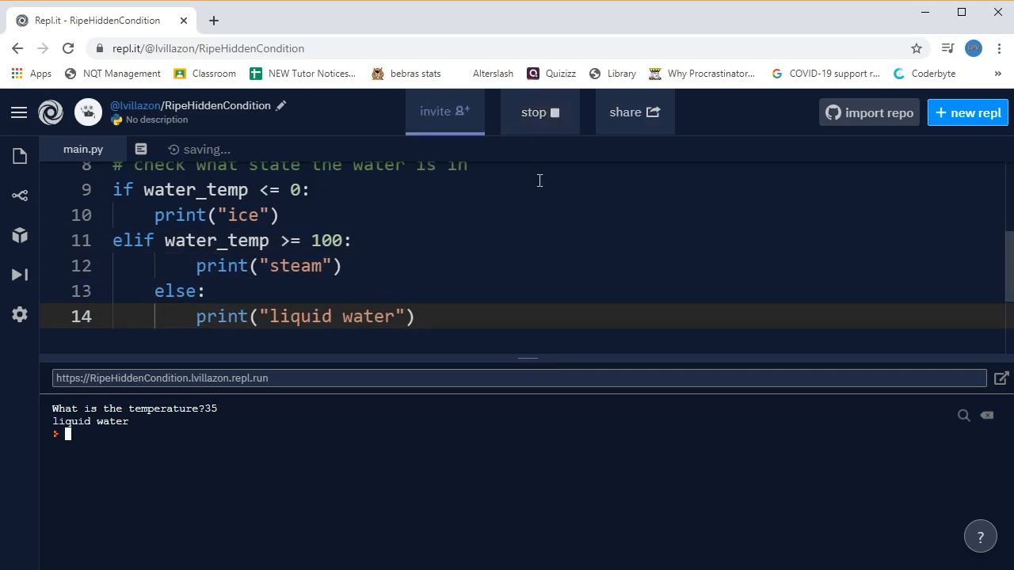
left_click(539, 111)
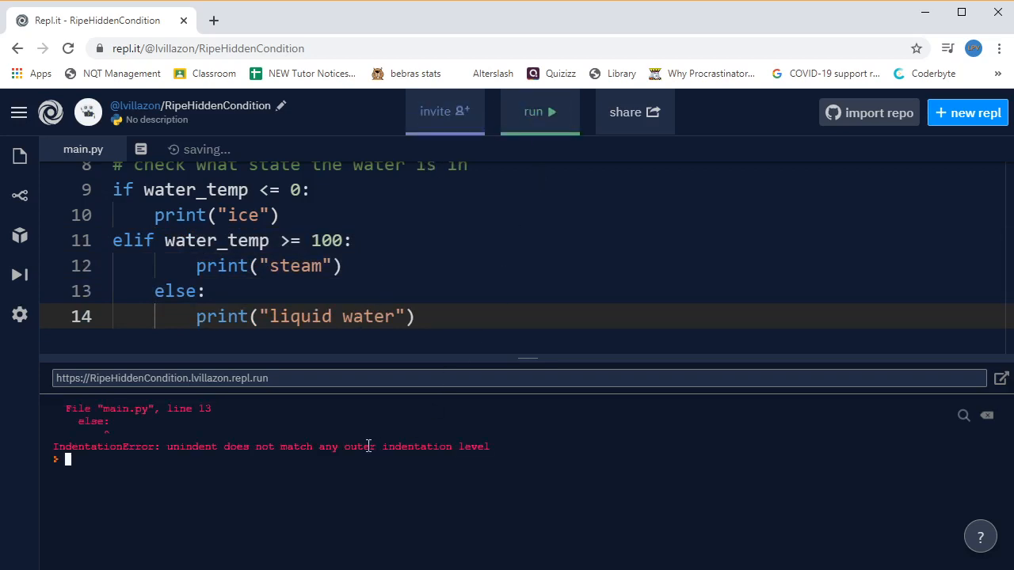